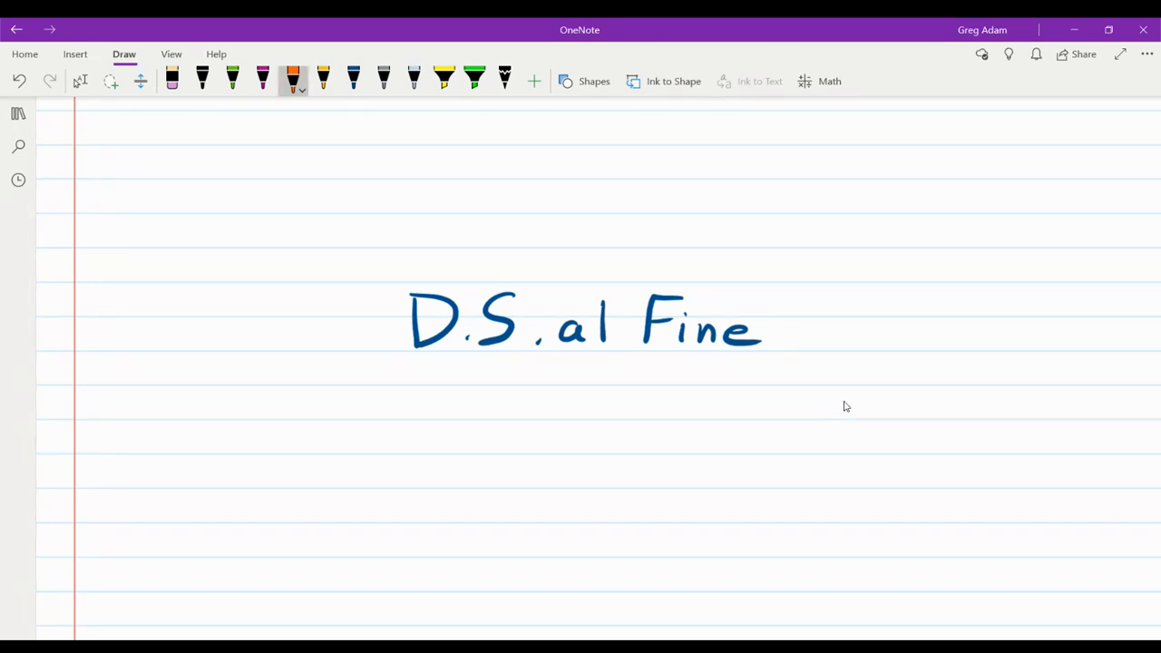
pyautogui.moveTo(733, 376)
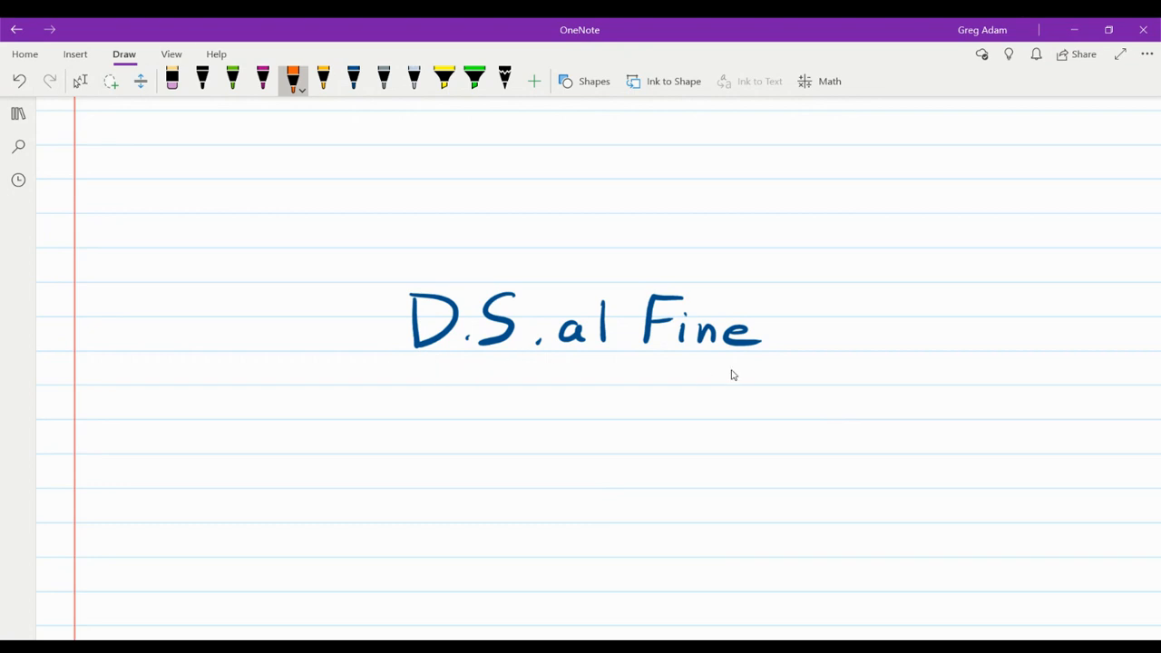
pyautogui.moveTo(724, 394)
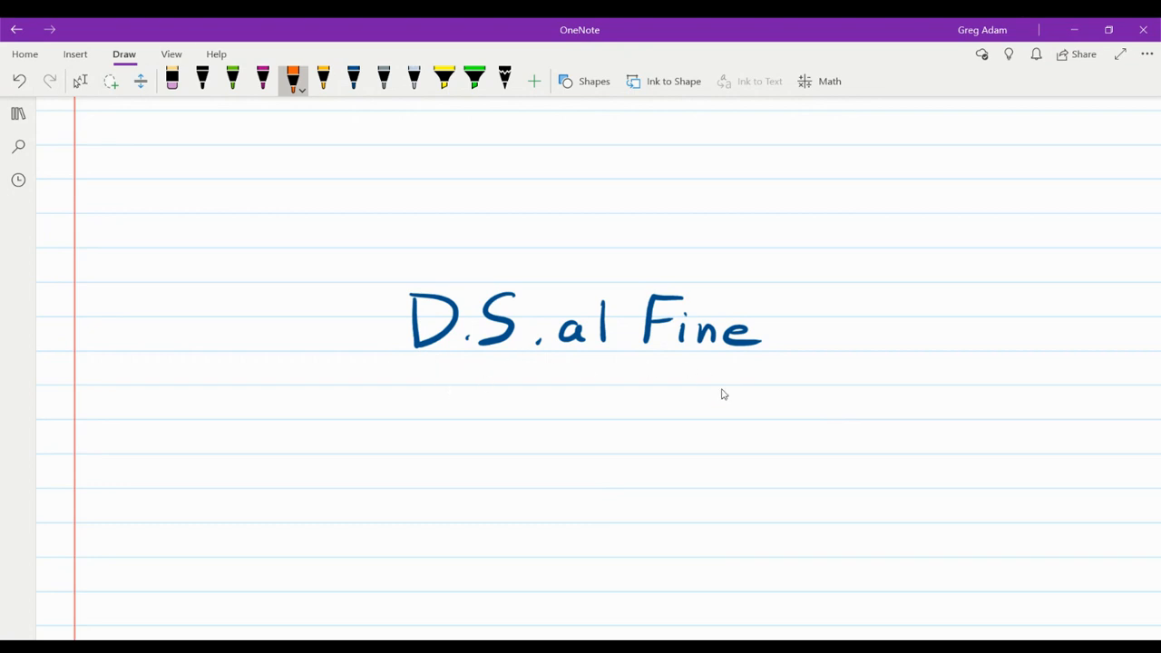
pyautogui.moveTo(544, 403)
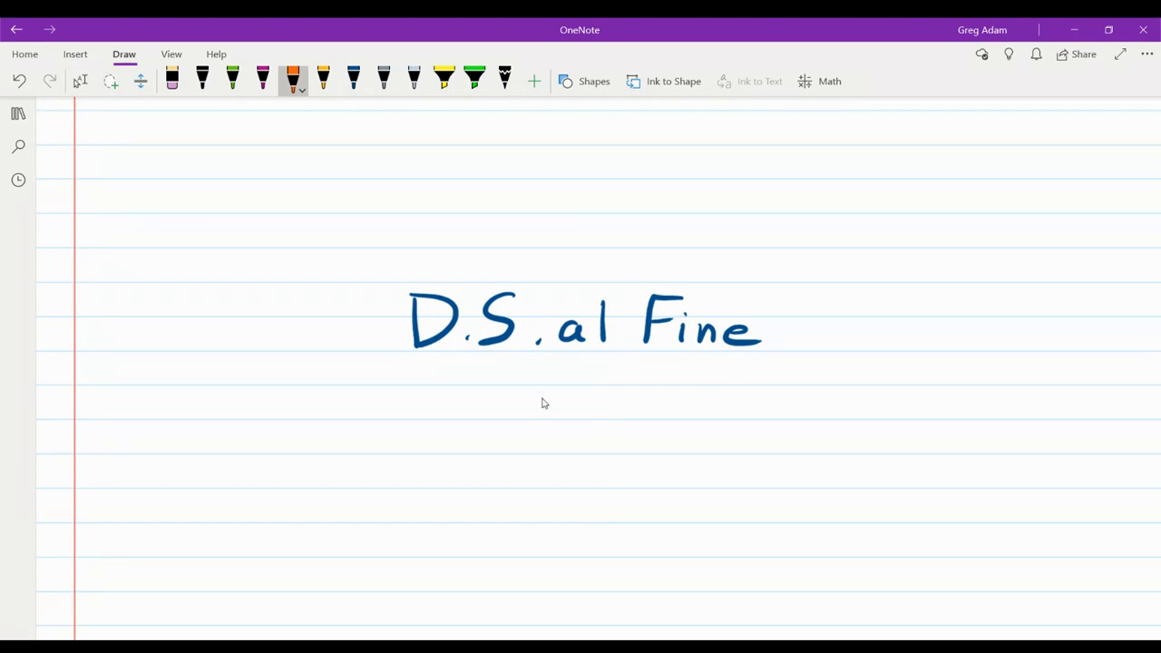
# Scroll down to bring 'Dal segno al fine' and 'from the sign to the end' into view.
pyautogui.scroll(-3)
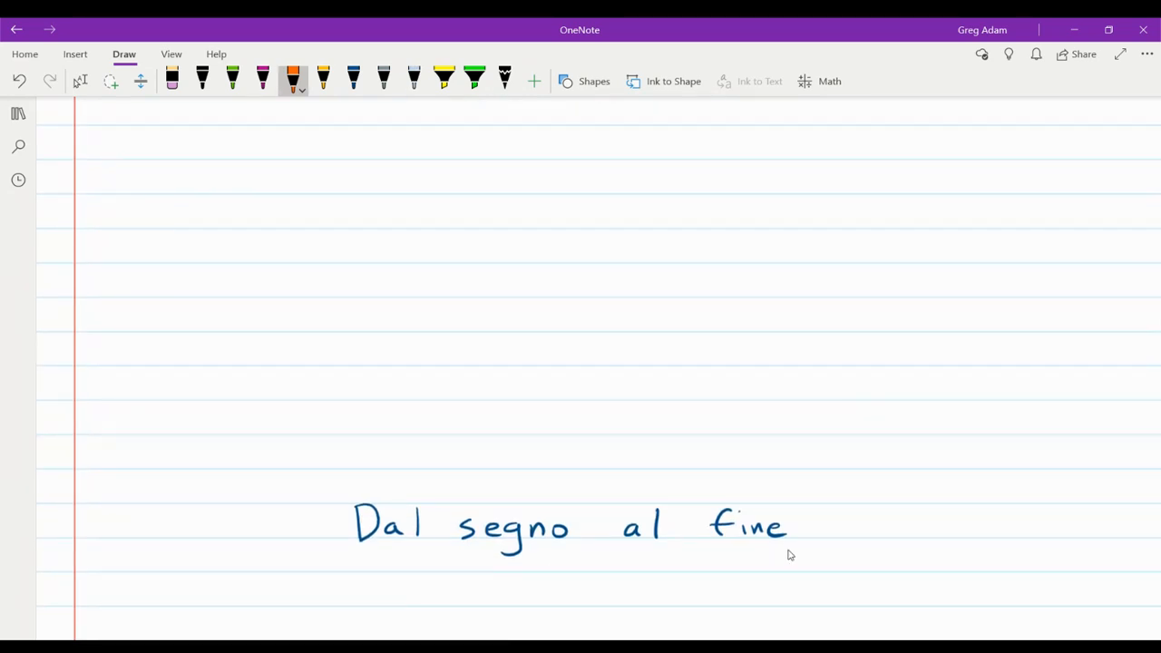
pyautogui.moveTo(911, 545)
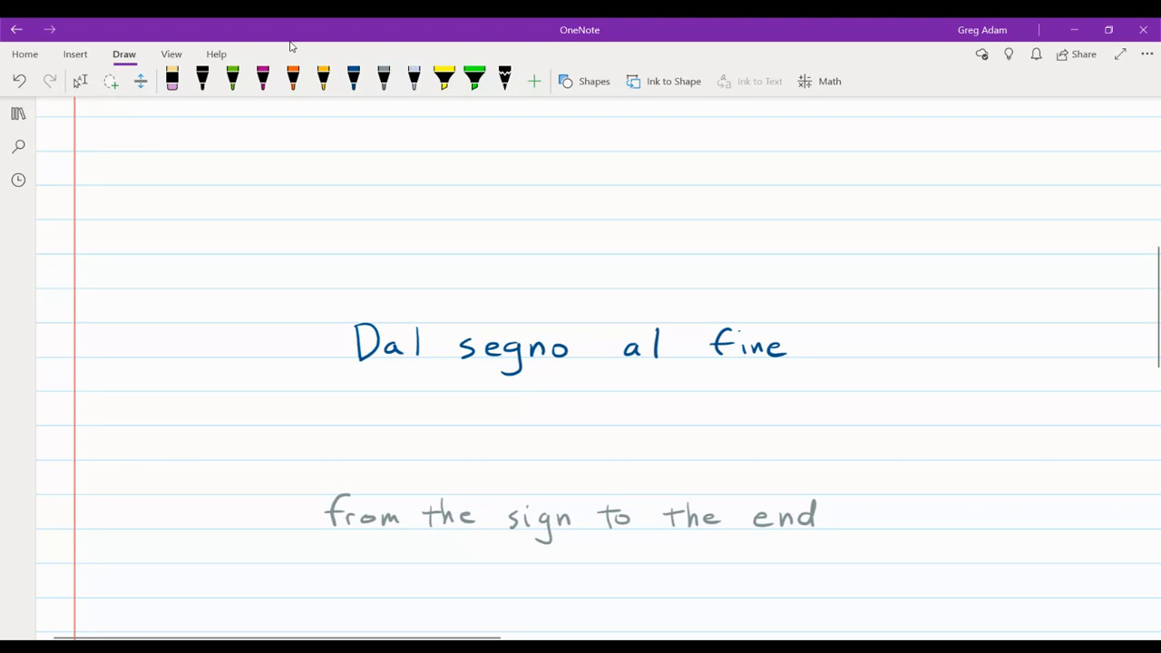
# Draw orange connector lines down from 'Dal' and 'segno' toward their English words.
pyautogui.click(292, 80)
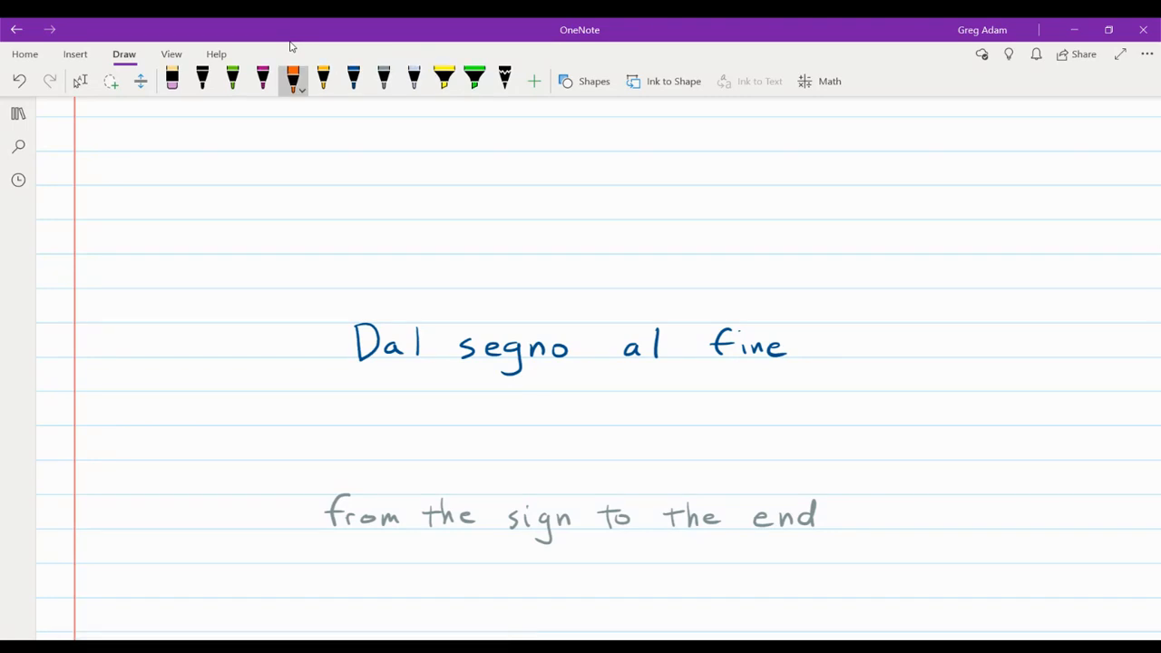
pyautogui.moveTo(397, 363); pyautogui.dragTo(385, 445)
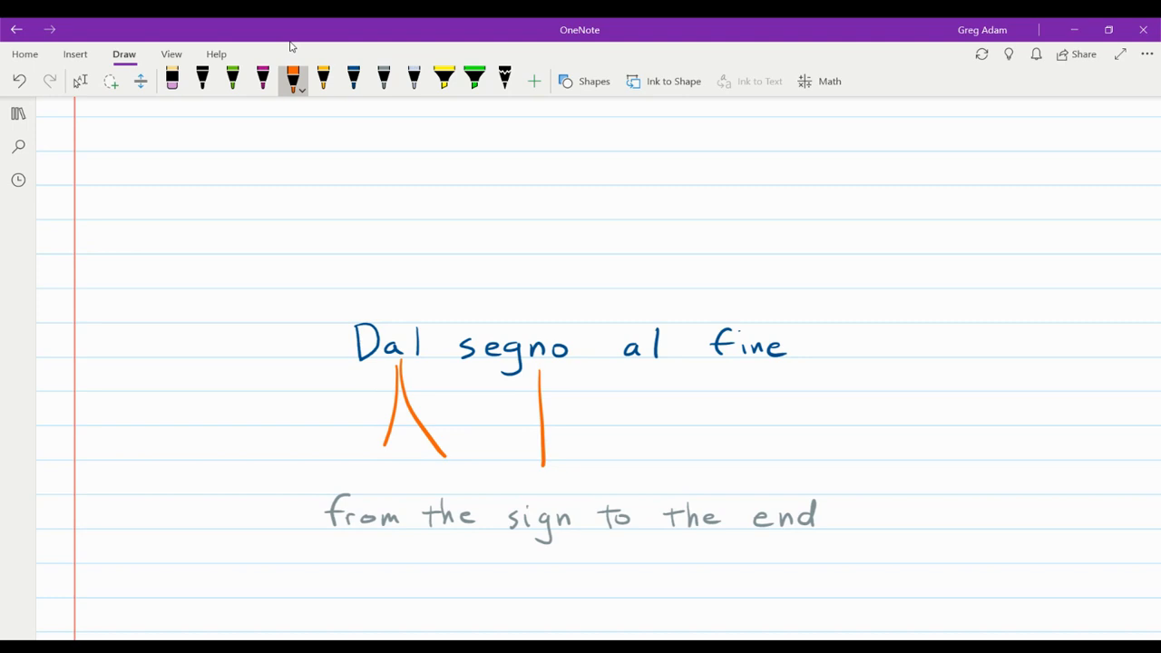
pyautogui.moveTo(650, 363); pyautogui.dragTo(686, 468)
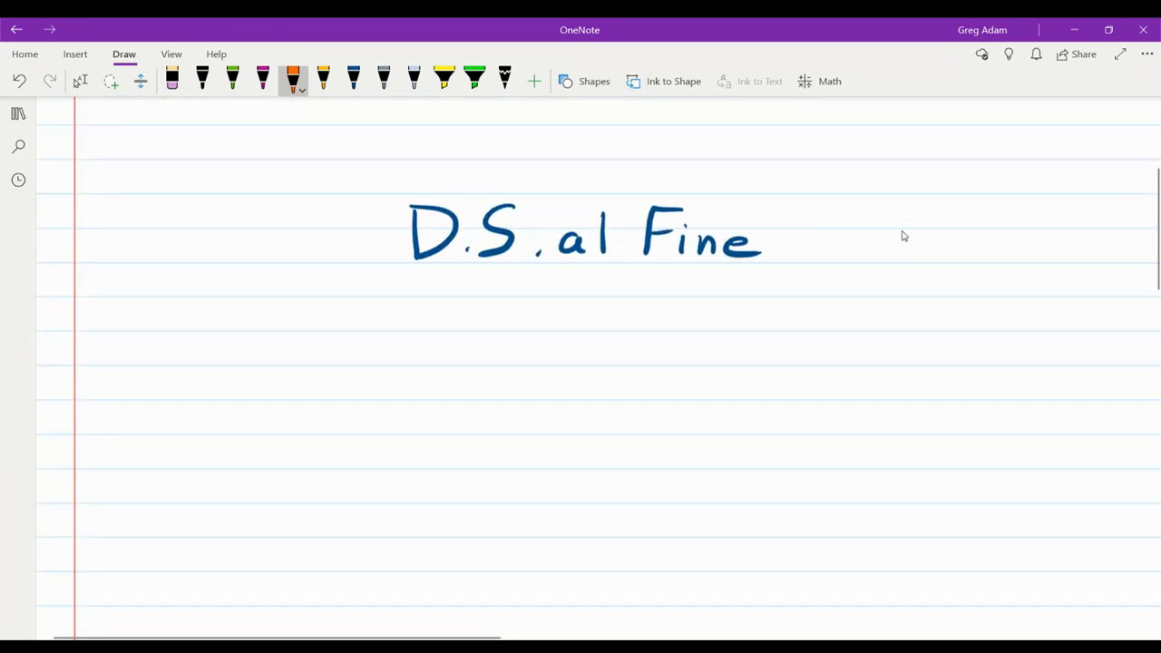
# Draw orange branches under D.S., al and Fine, then write 'go back to the sign' in yellow under D.S.
pyautogui.moveTo(392, 347); pyautogui.dragTo(447, 274)
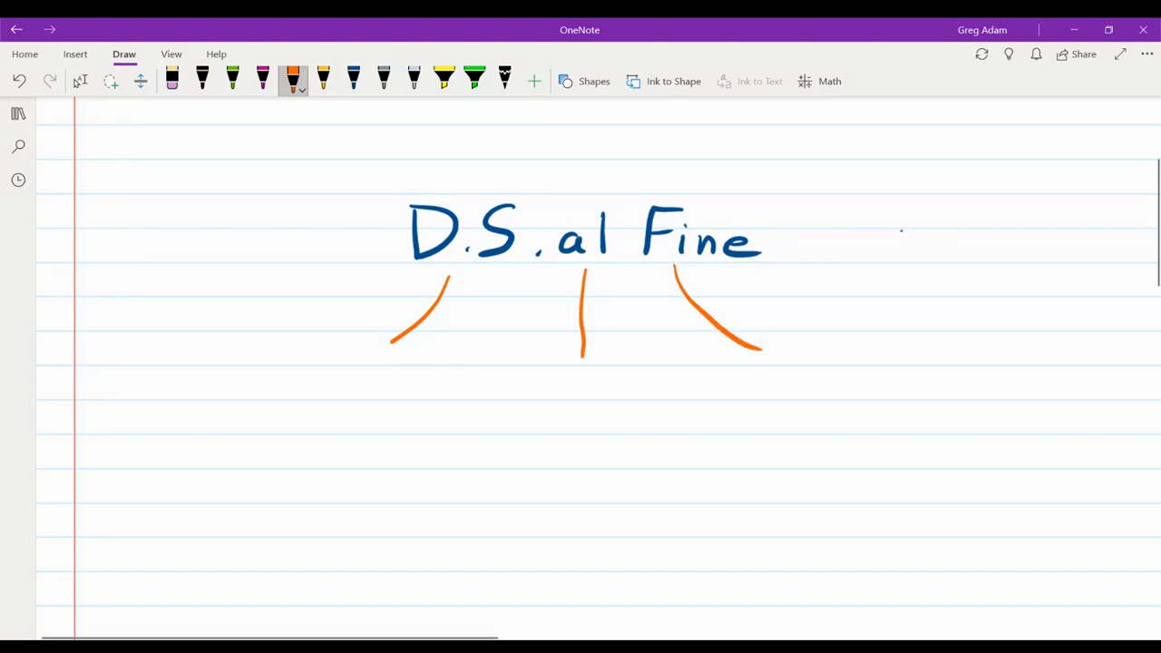
pyautogui.click(323, 80)
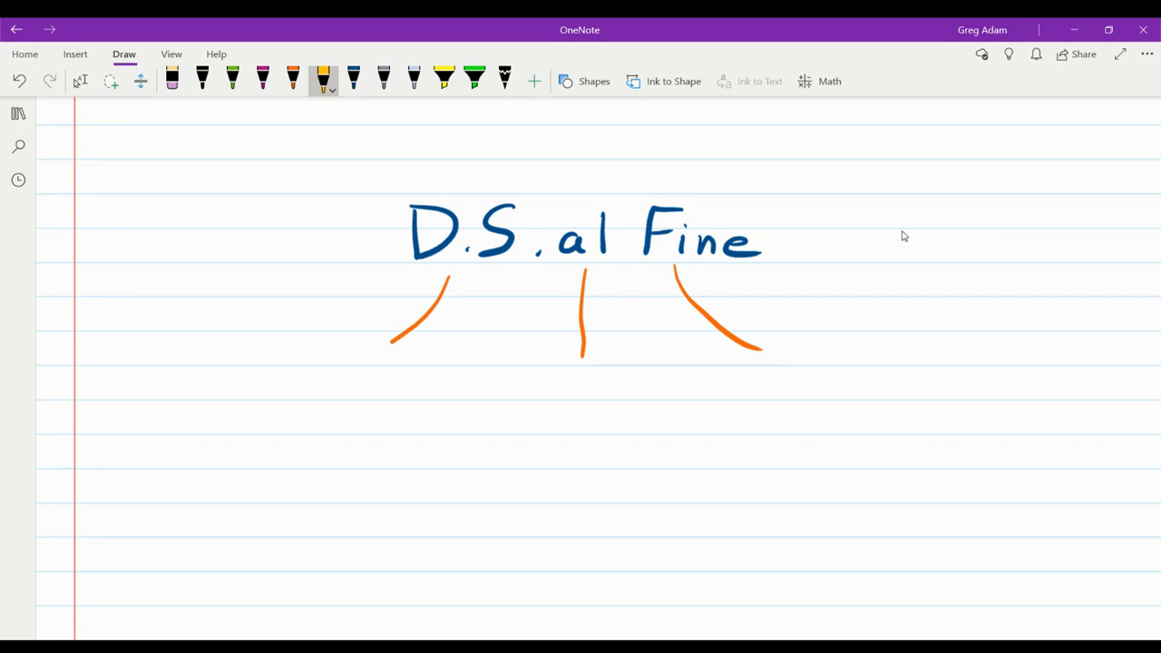
pyautogui.moveTo(312, 382); pyautogui.dragTo(335, 363)
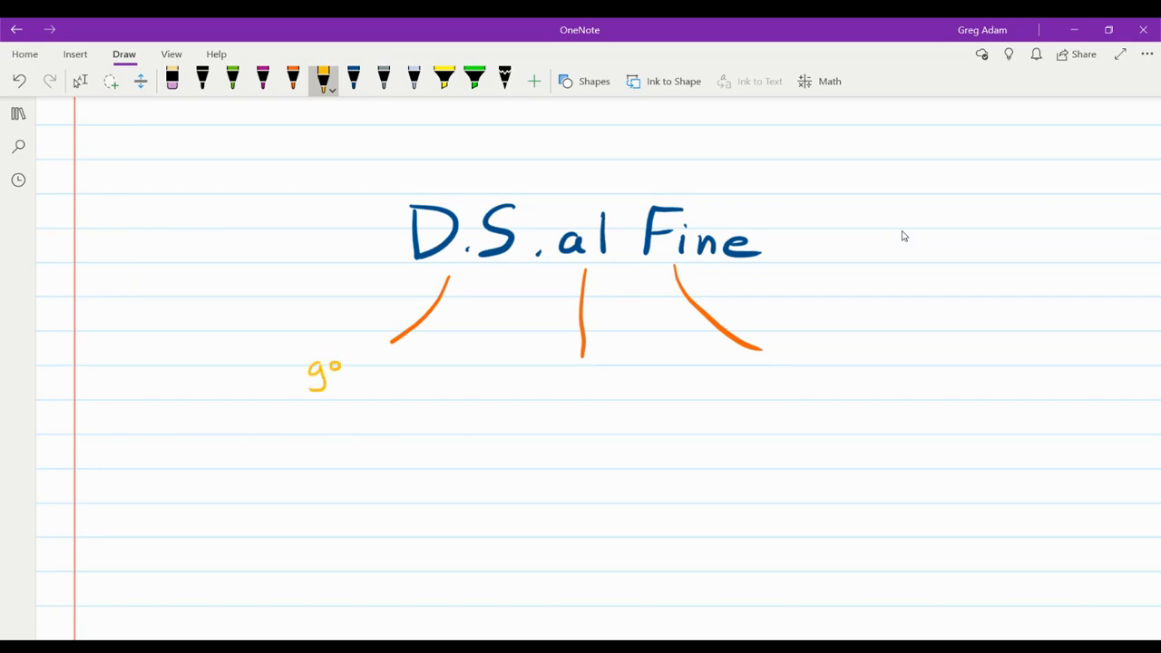
pyautogui.moveTo(359, 359); pyautogui.dragTo(403, 372)
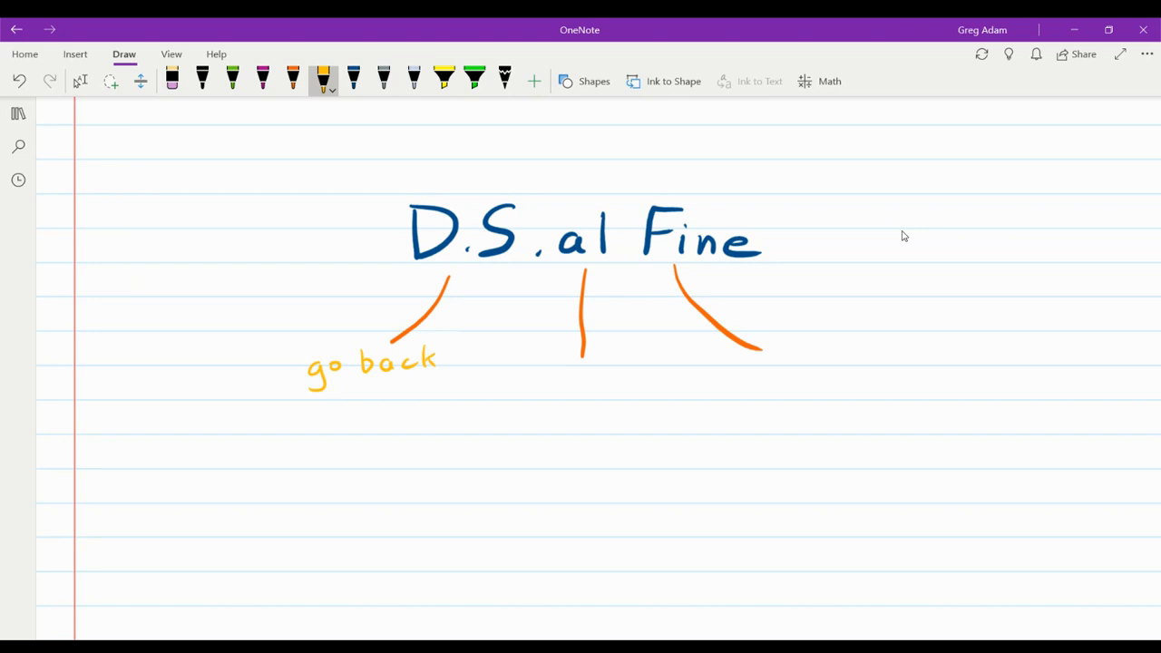
pyautogui.moveTo(312, 403); pyautogui.dragTo(385, 403)
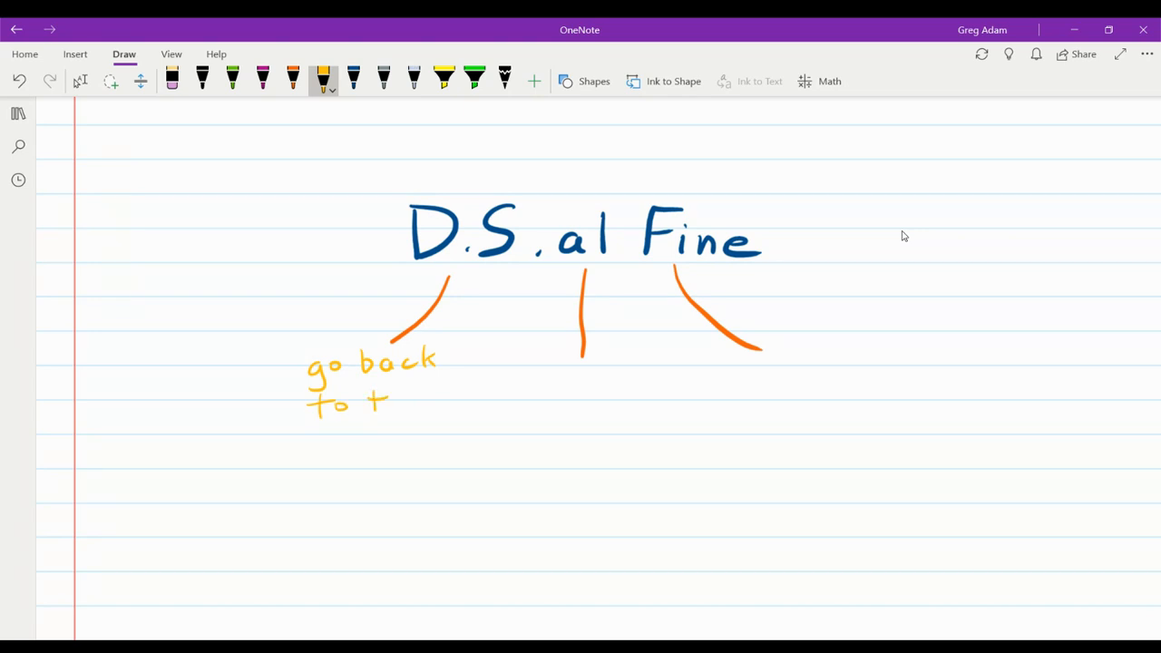
pyautogui.moveTo(378, 399); pyautogui.dragTo(418, 403)
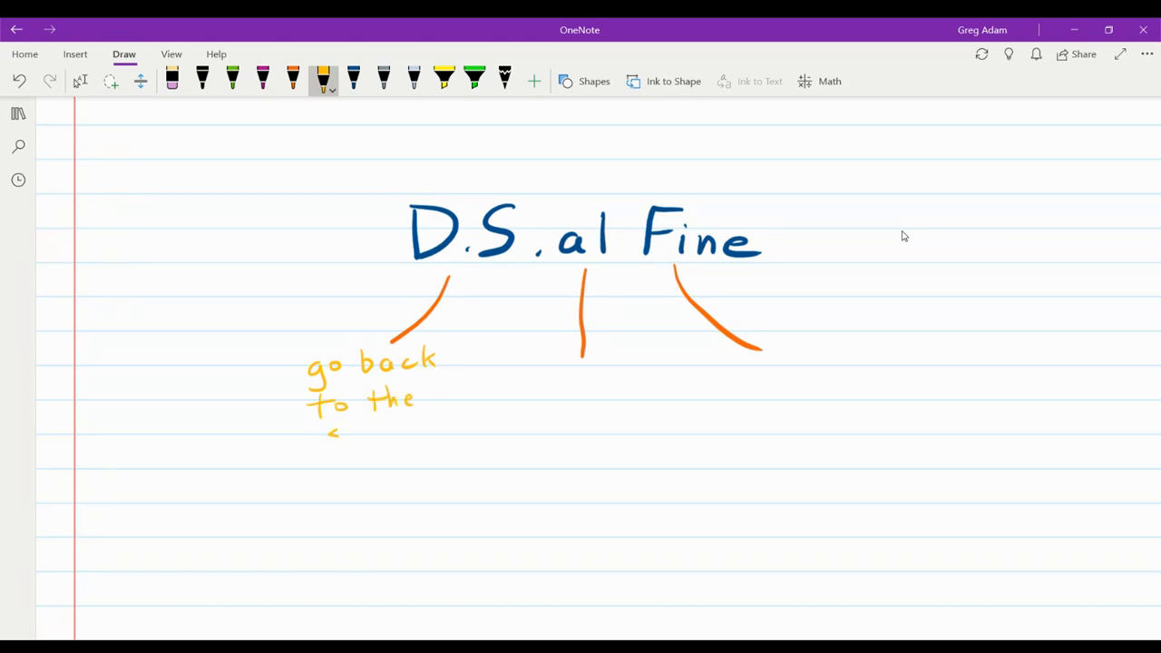
pyautogui.moveTo(323, 432); pyautogui.dragTo(384, 431)
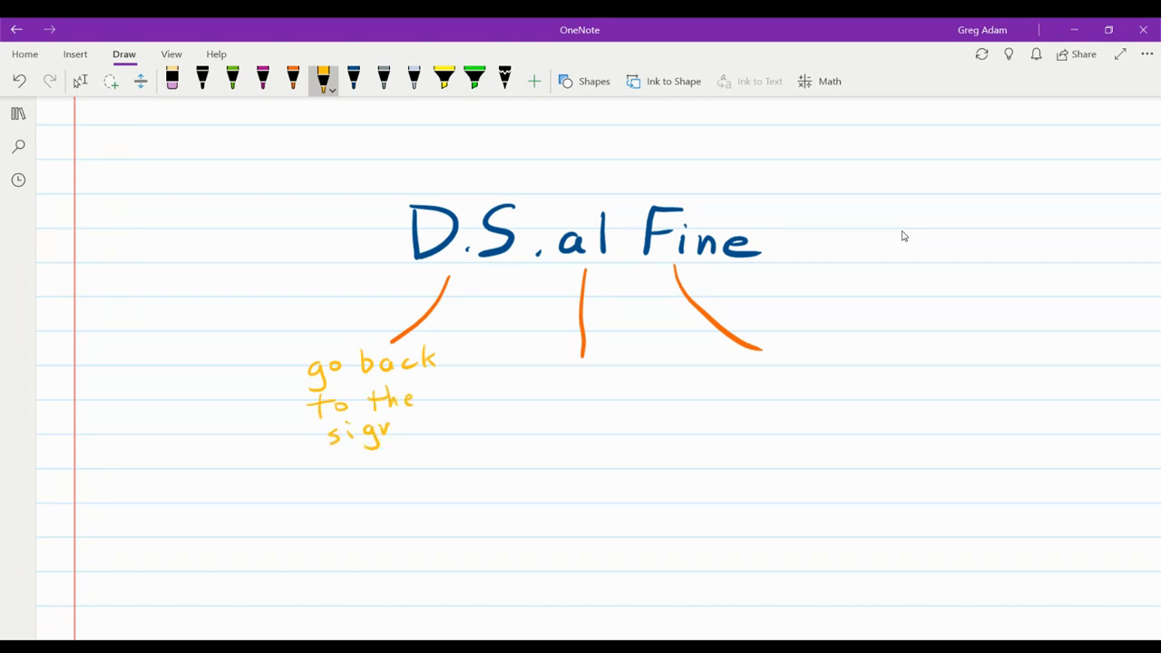
# Draw a black segno symbol below 'go back to the sign'.
pyautogui.click(204, 80)
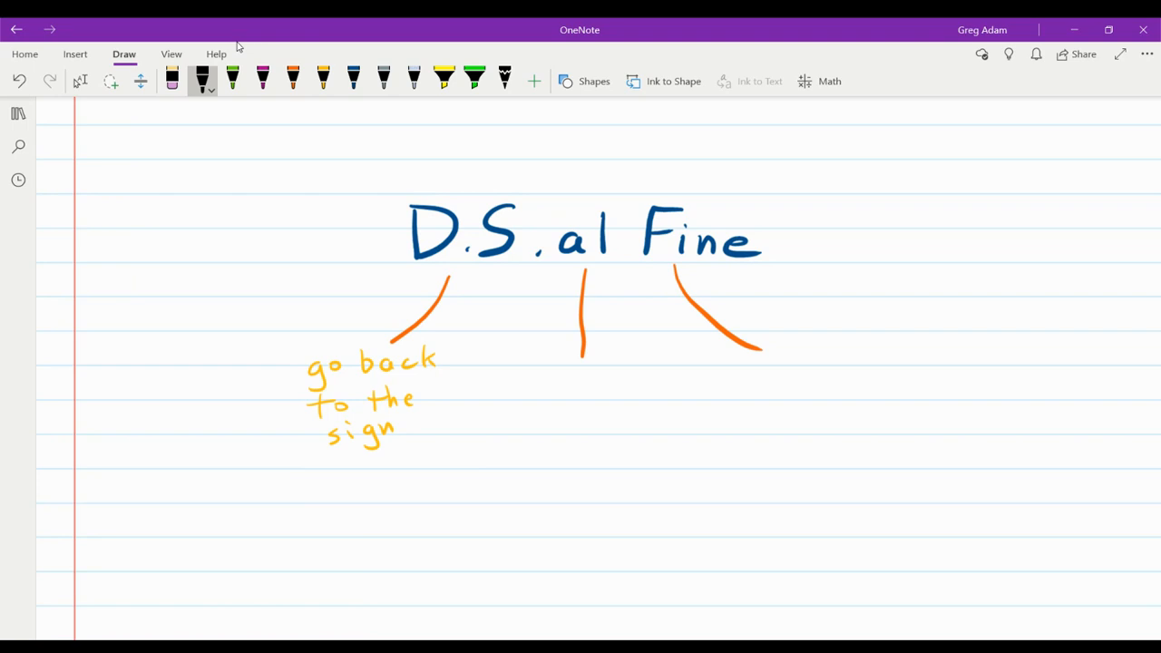
pyautogui.moveTo(377, 463); pyautogui.dragTo(363, 476)
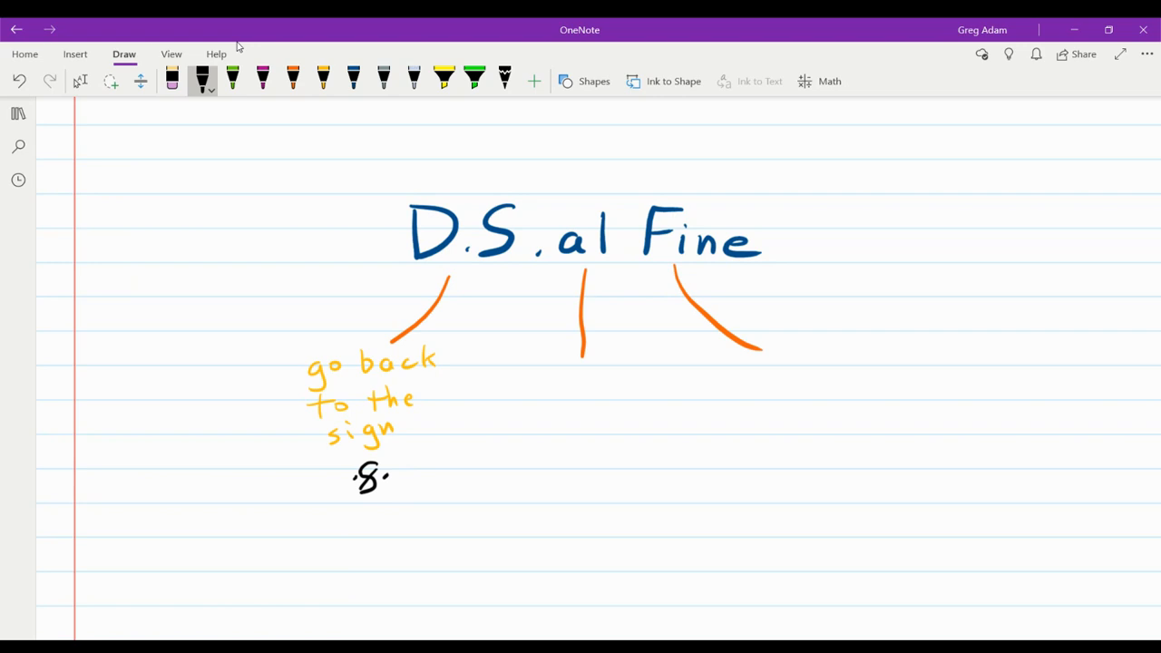
# Write 'then play until' under al and 'the fine' under Fine in yellow ink.
pyautogui.click(323, 79)
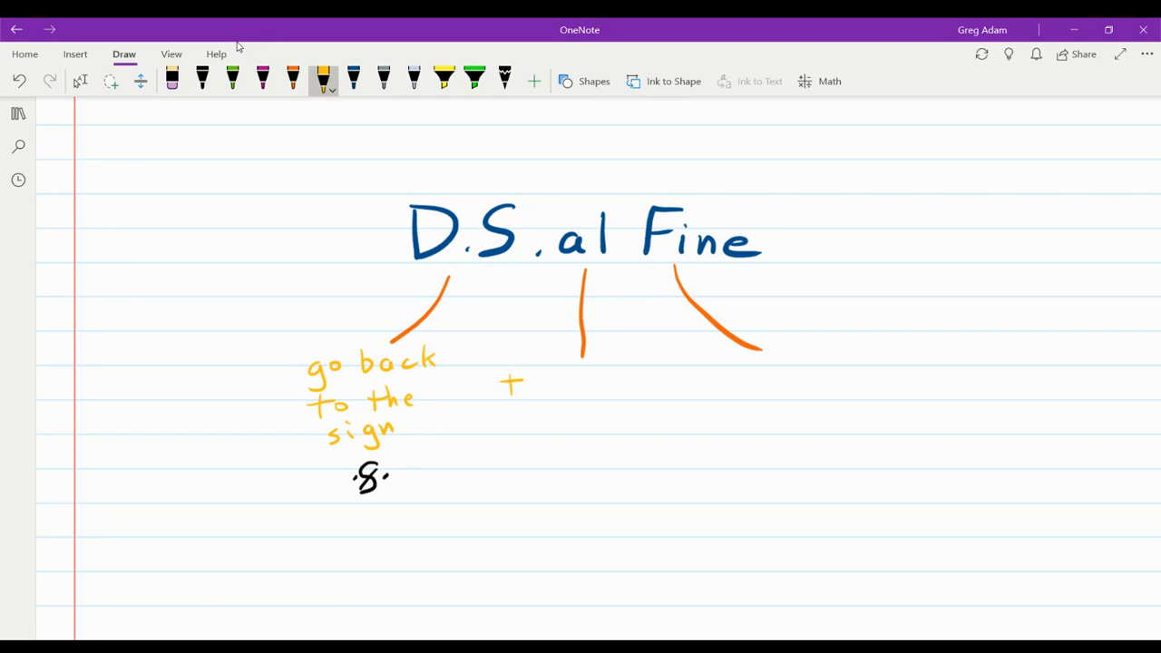
pyautogui.moveTo(499, 385); pyautogui.dragTo(559, 385)
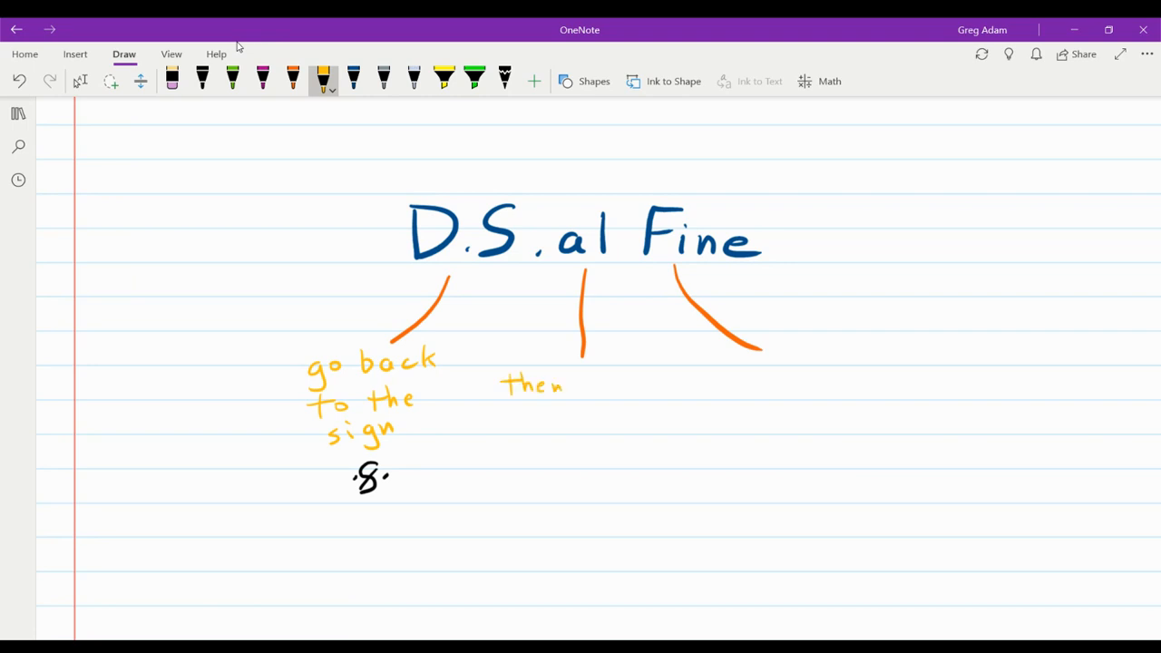
pyautogui.moveTo(581, 385); pyautogui.dragTo(621, 400)
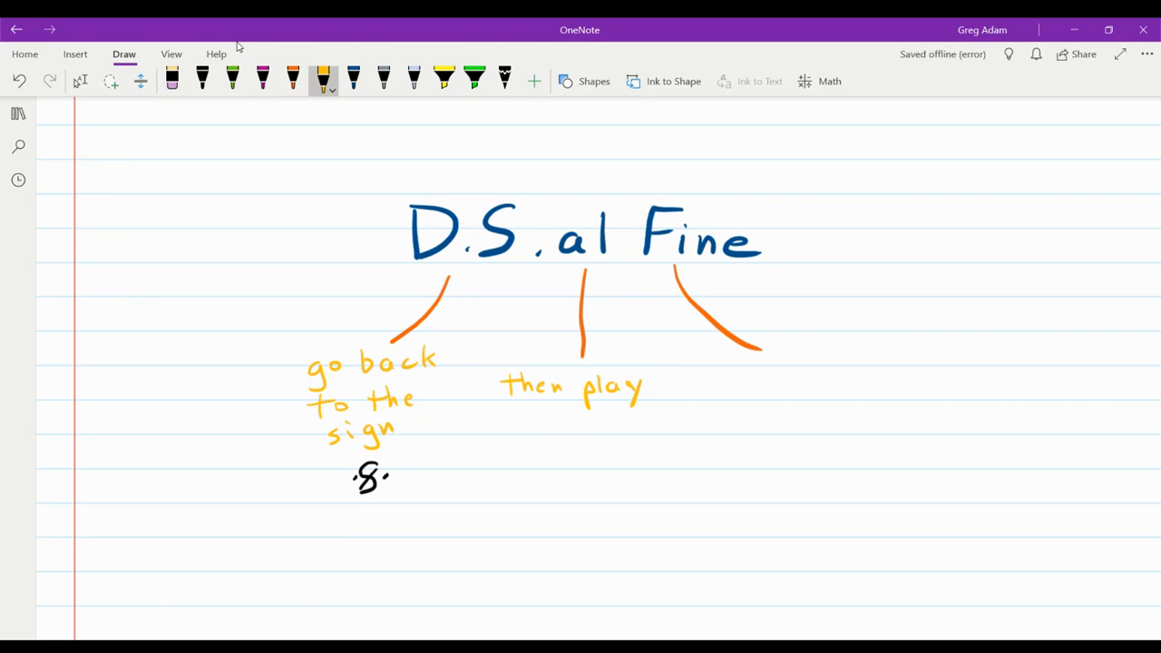
pyautogui.moveTo(530, 426); pyautogui.dragTo(580, 414)
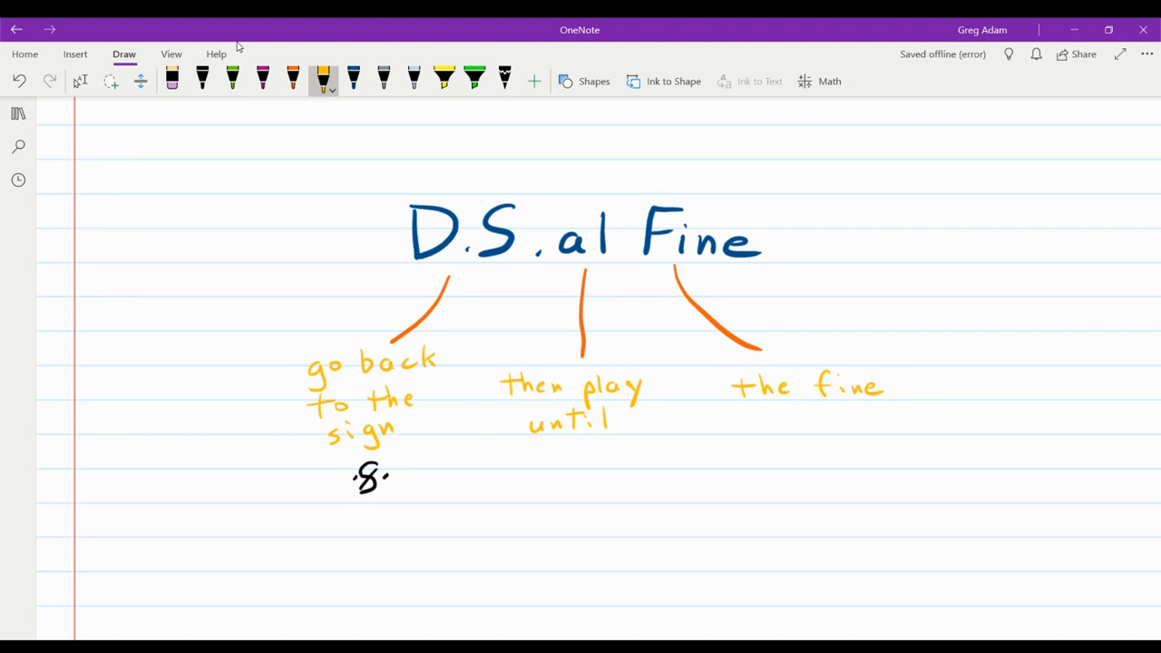
pyautogui.click(385, 80)
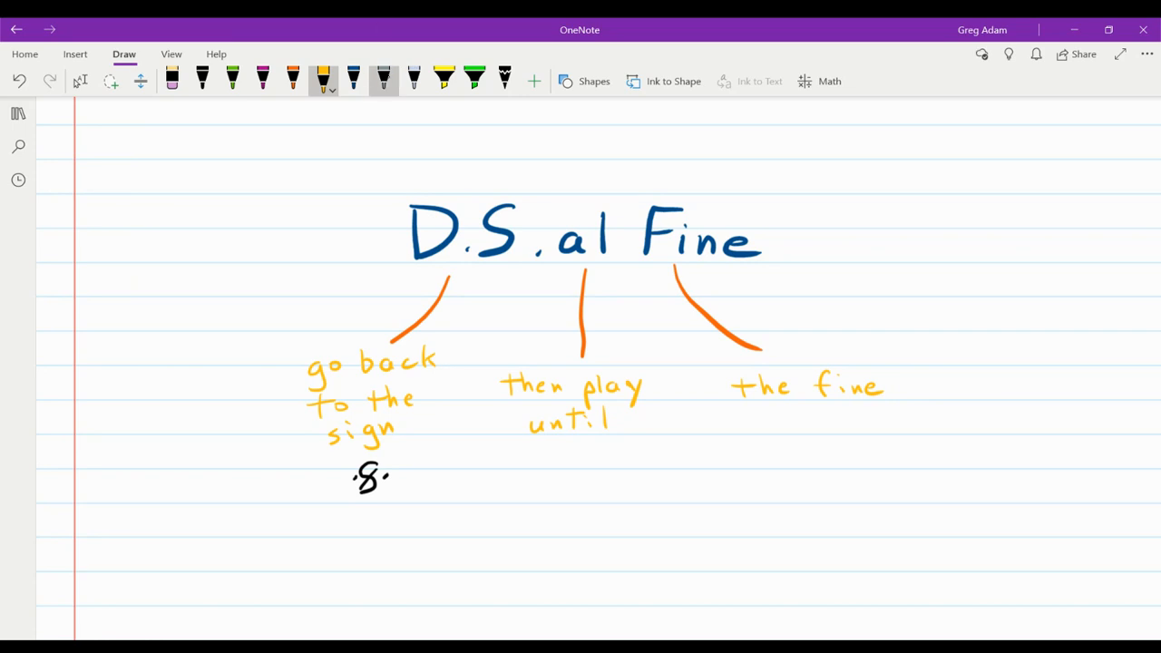
# Scroll to the trombone score and highlight the segno sign with the yellow highlighter.
pyautogui.scroll(-3)
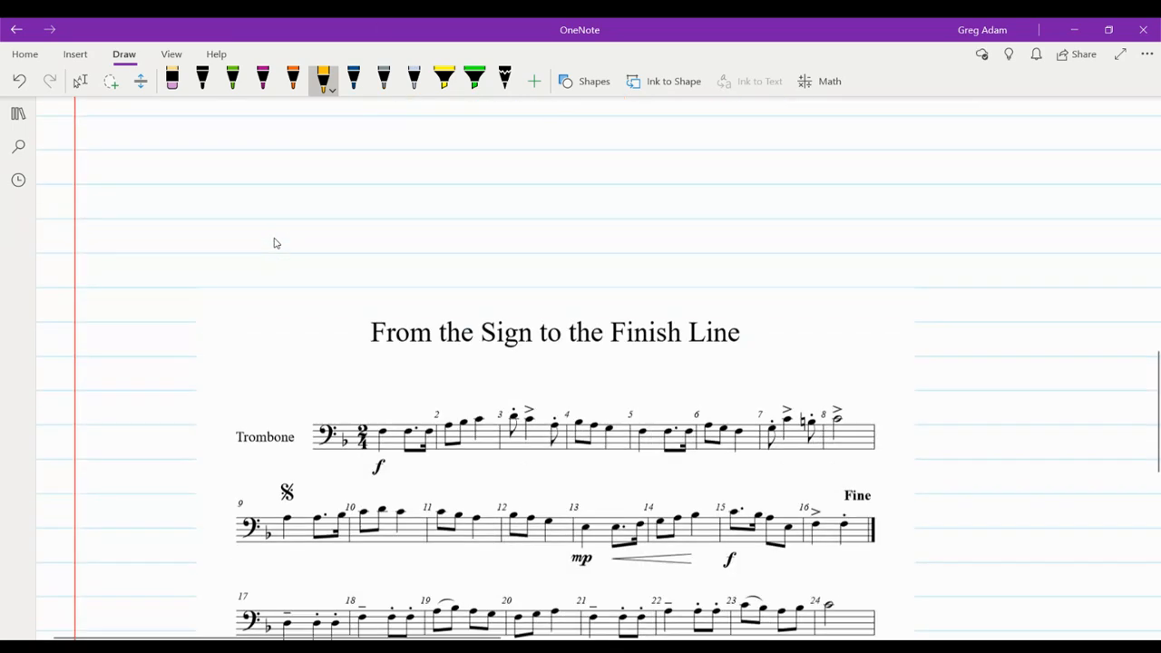
pyautogui.scroll(-3)
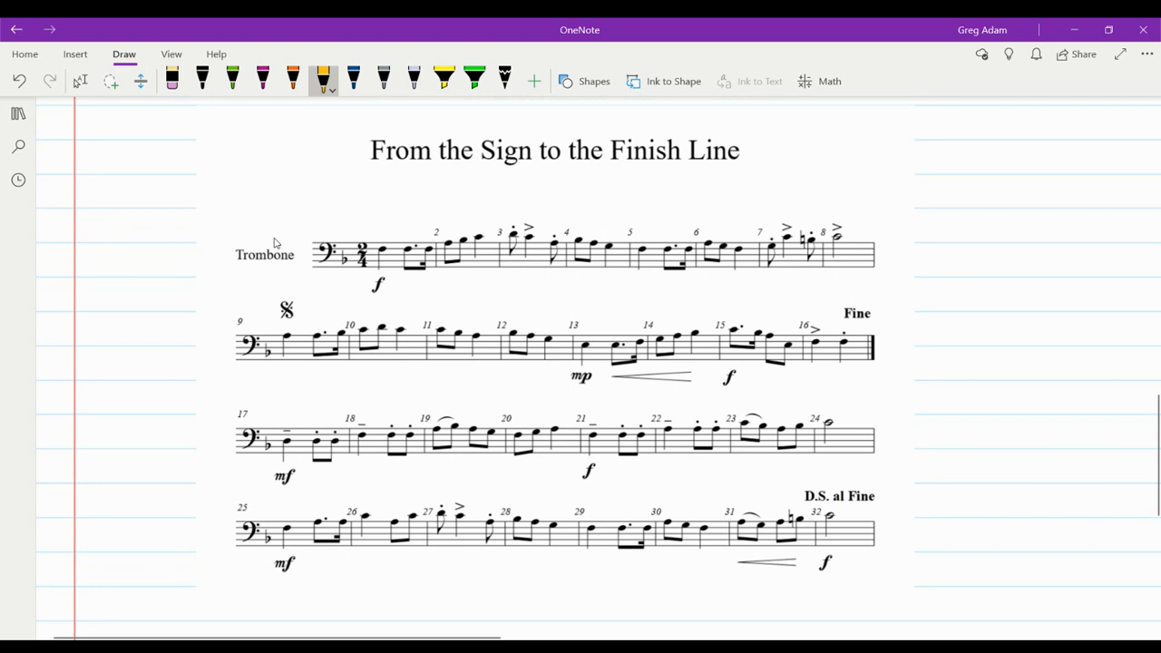
pyautogui.click(233, 80)
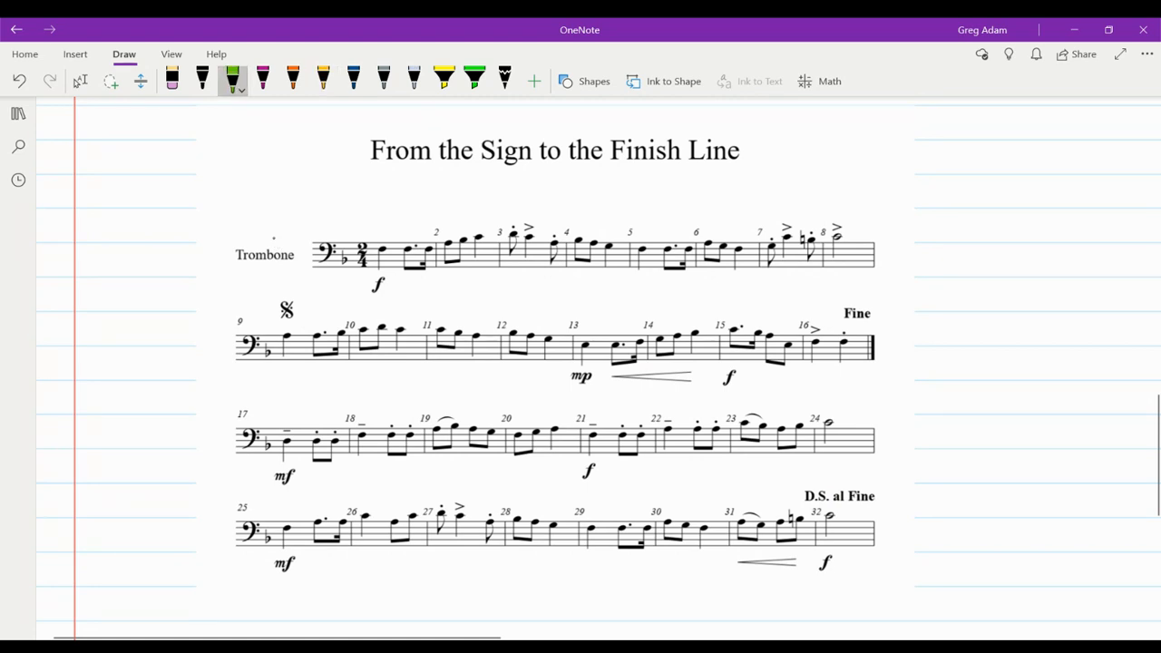
pyautogui.click(445, 80)
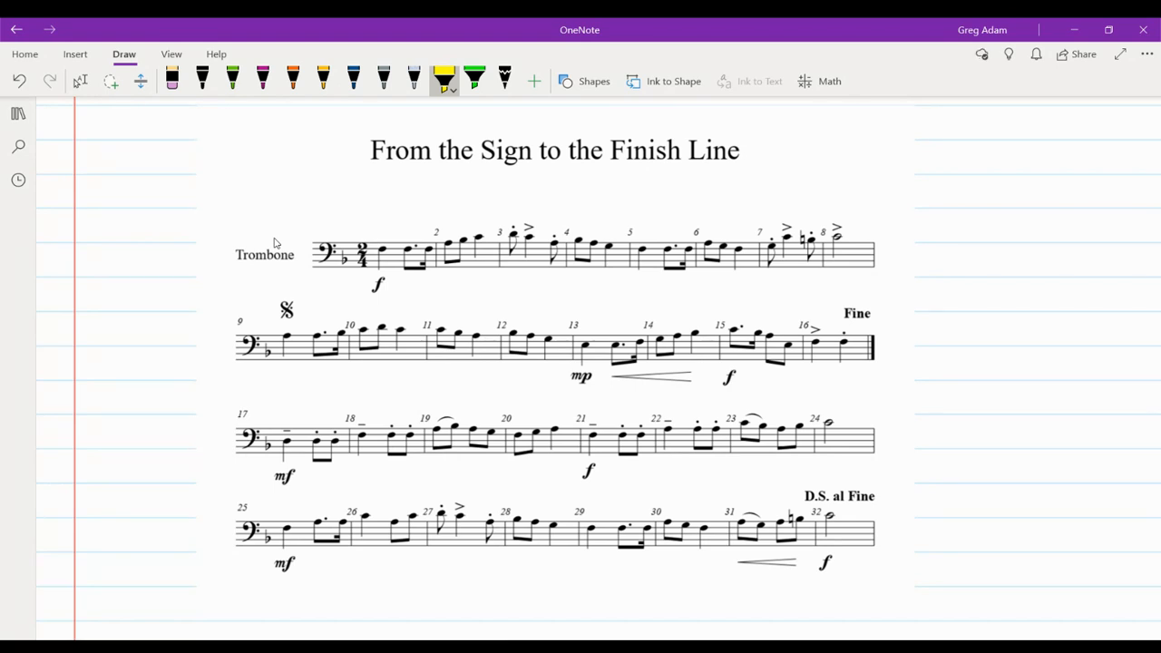
pyautogui.moveTo(802, 495); pyautogui.dragTo(877, 496)
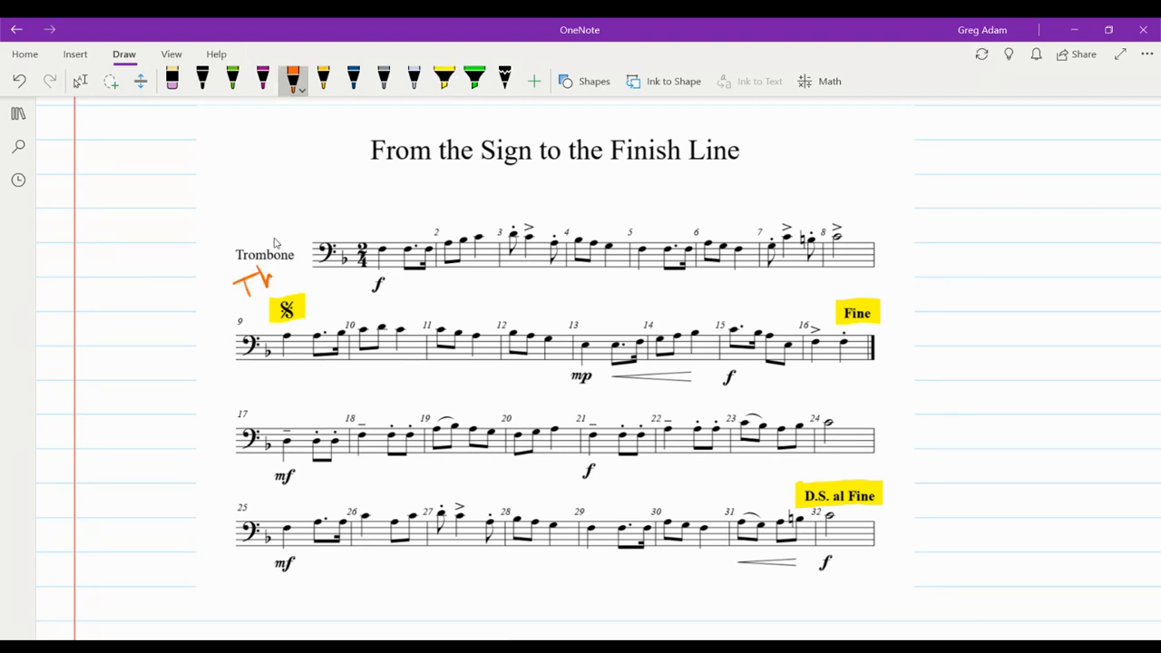
# Write 'The Sign' and 'Fine' in orange, then sketch a finish-line post with a stick figure beside the staff.
pyautogui.moveTo(239, 291); pyautogui.dragTo(309, 272)
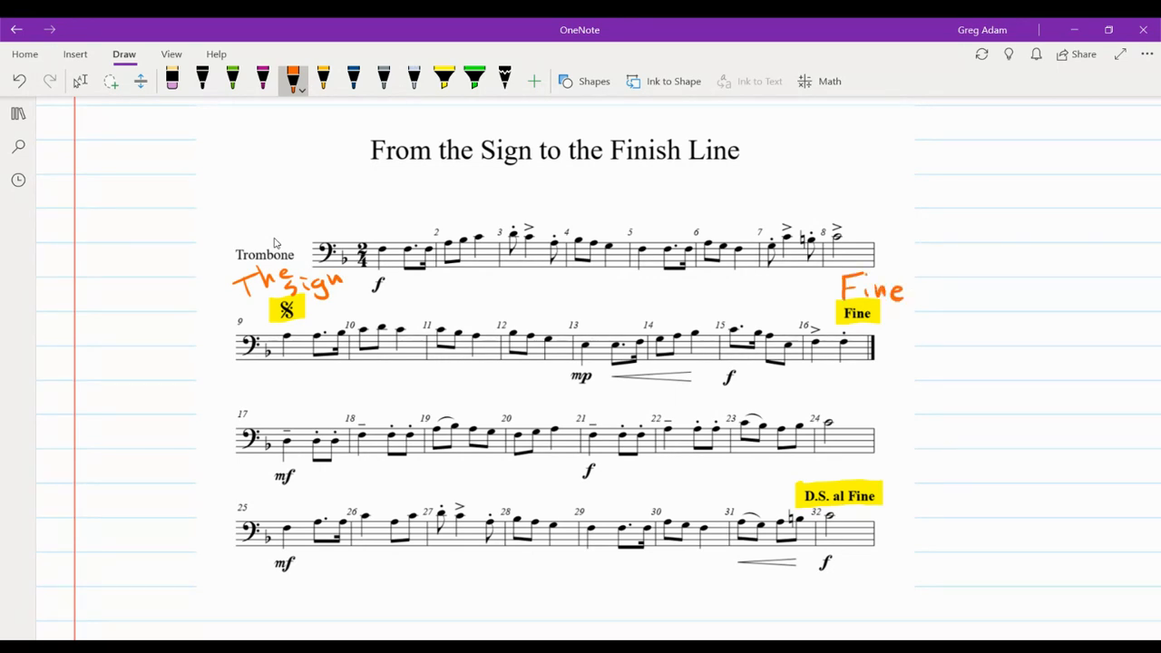
pyautogui.moveTo(927, 288); pyautogui.dragTo(924, 361)
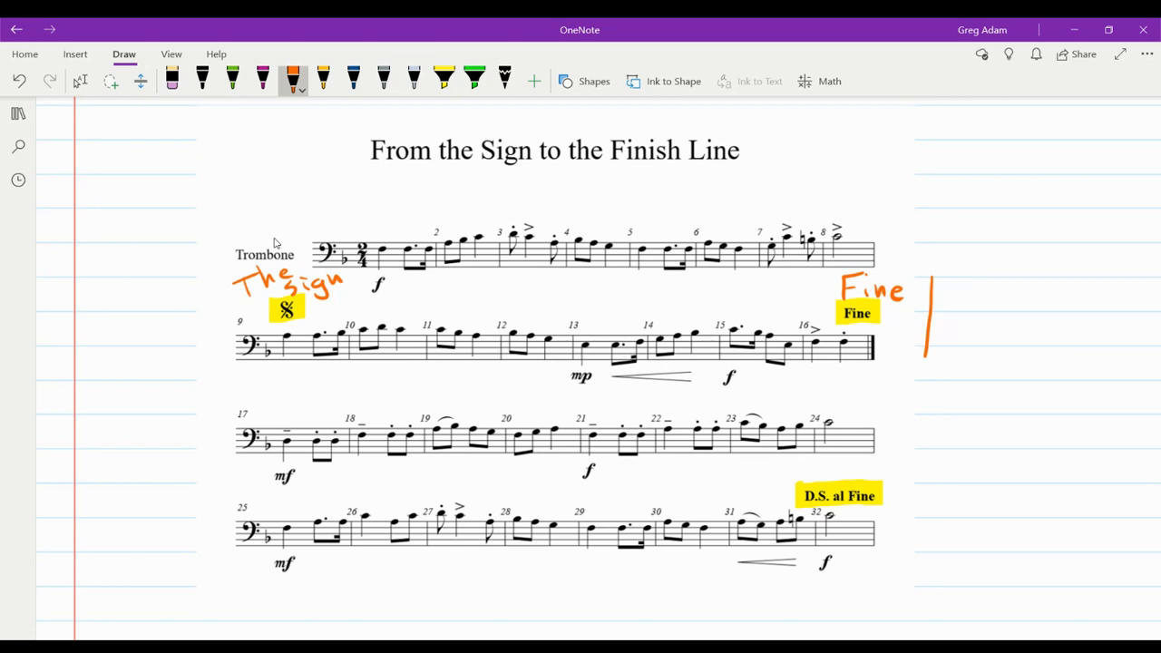
pyautogui.moveTo(1053, 305); pyautogui.dragTo(1038, 375)
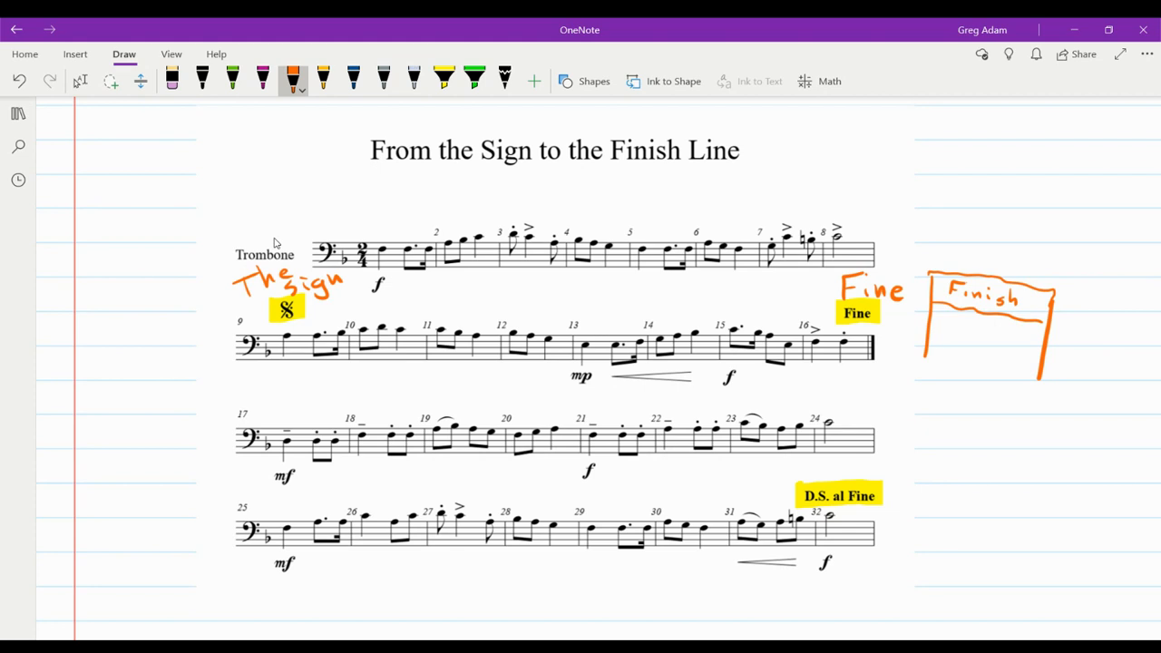
pyautogui.moveTo(953, 336); pyautogui.dragTo(966, 359)
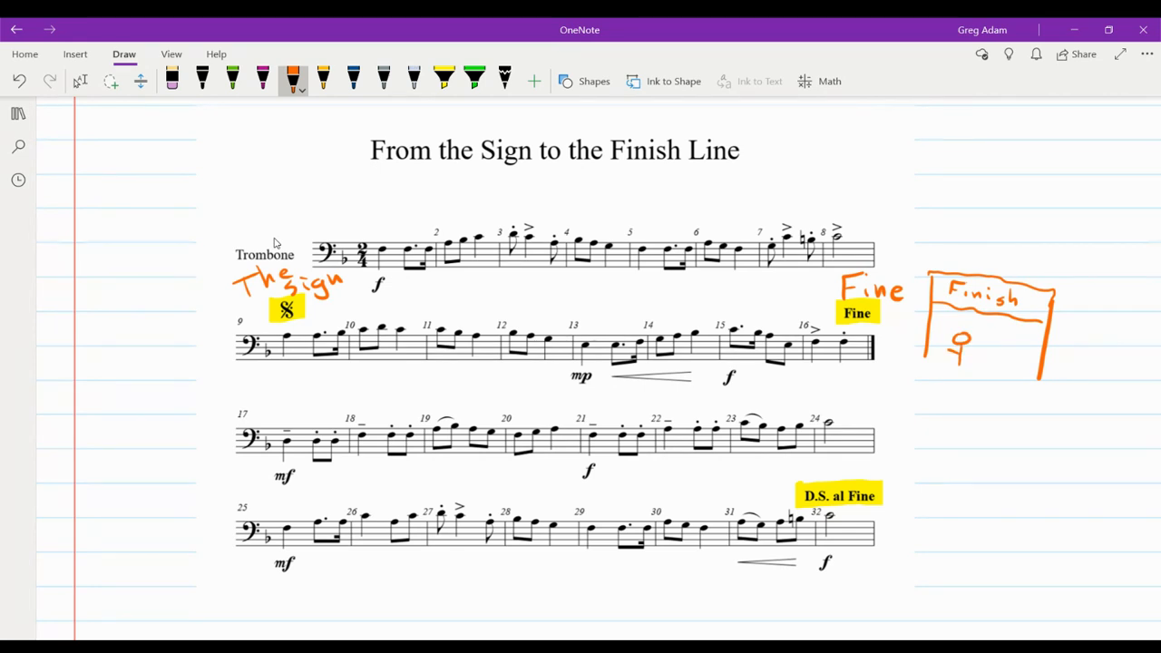
pyautogui.moveTo(958, 349); pyautogui.dragTo(966, 362)
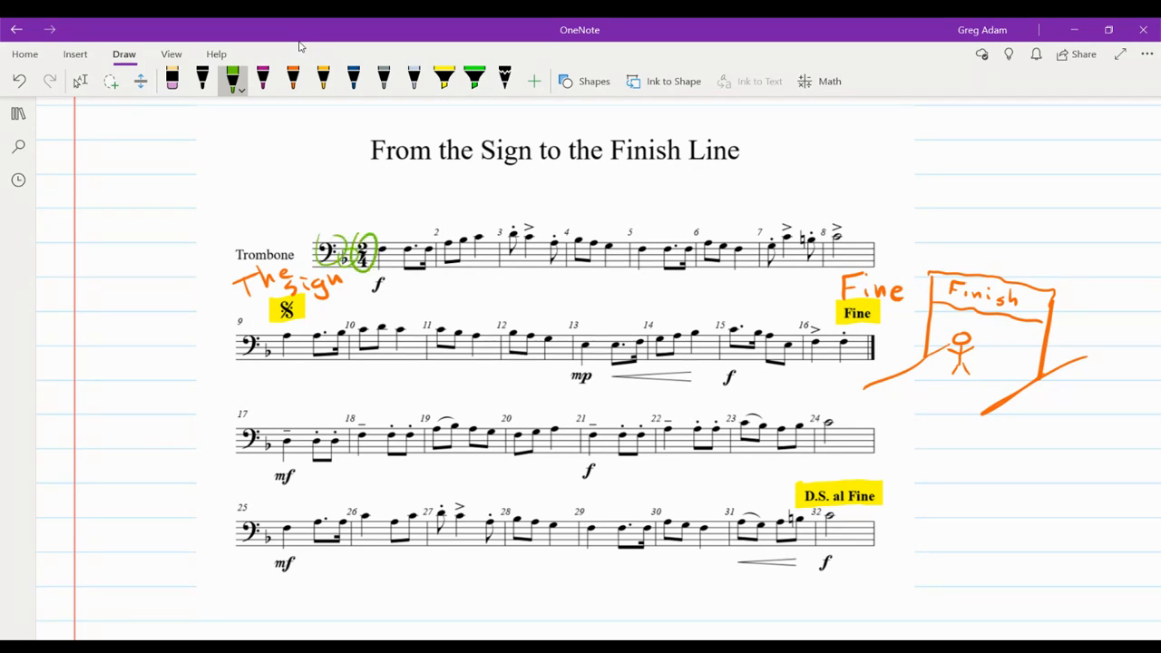
# Draw green left-to-right arrows along the staff lines down to the Fine marking.
pyautogui.moveTo(341, 225); pyautogui.dragTo(457, 221)
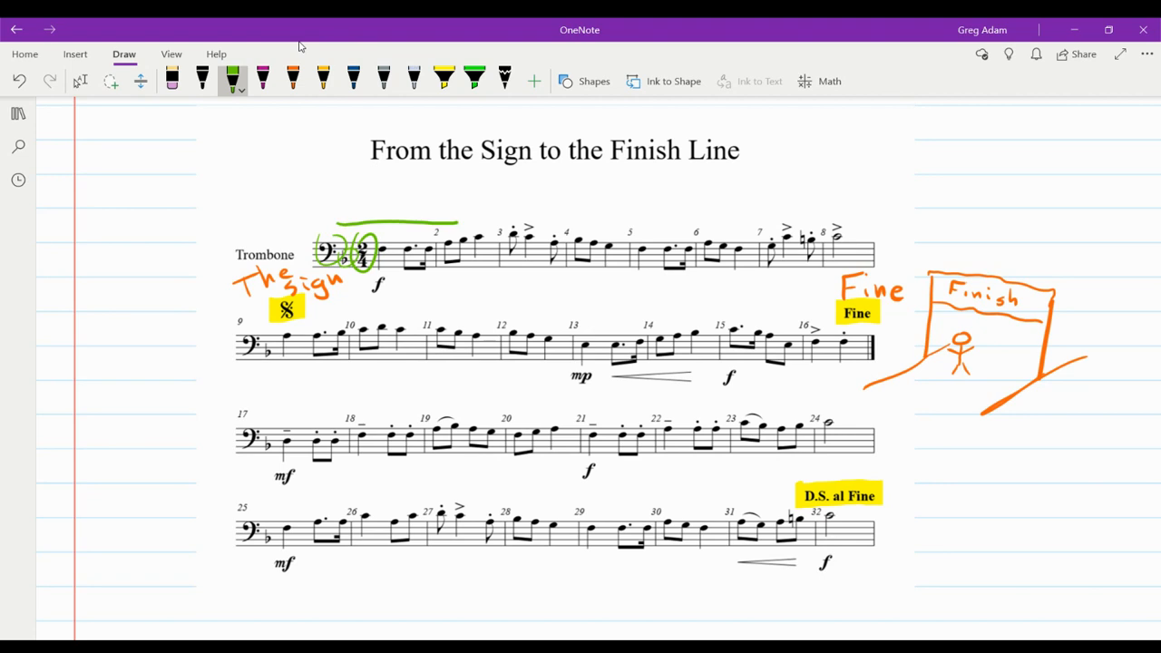
pyautogui.moveTo(454, 220); pyautogui.dragTo(862, 214)
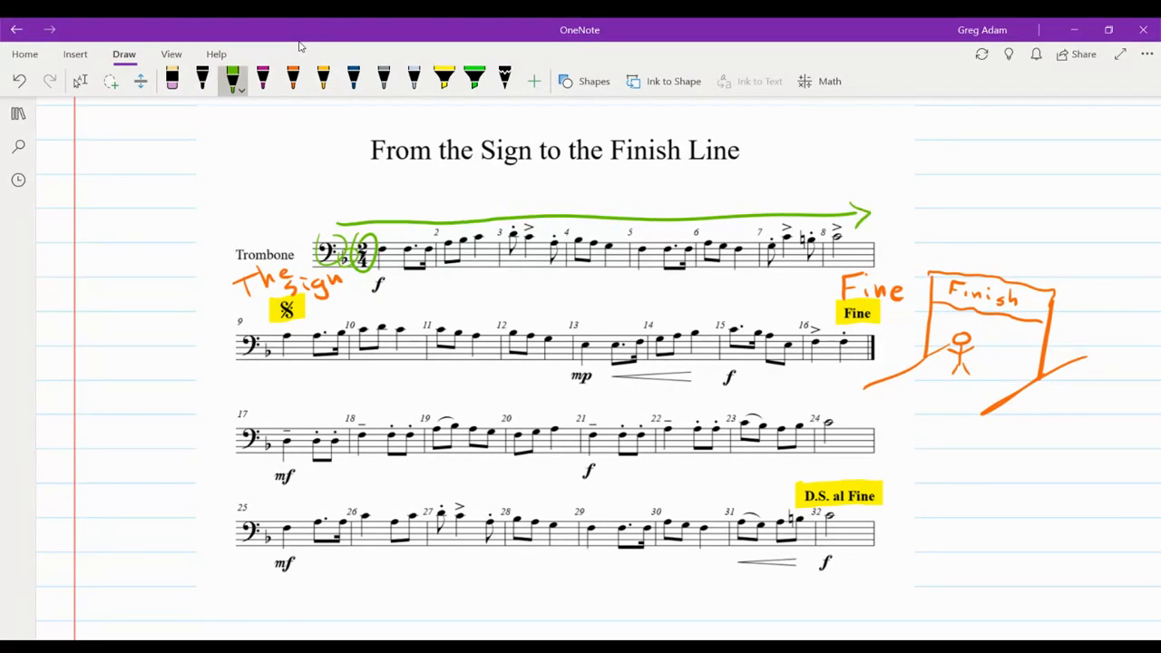
pyautogui.moveTo(251, 319); pyautogui.dragTo(534, 315)
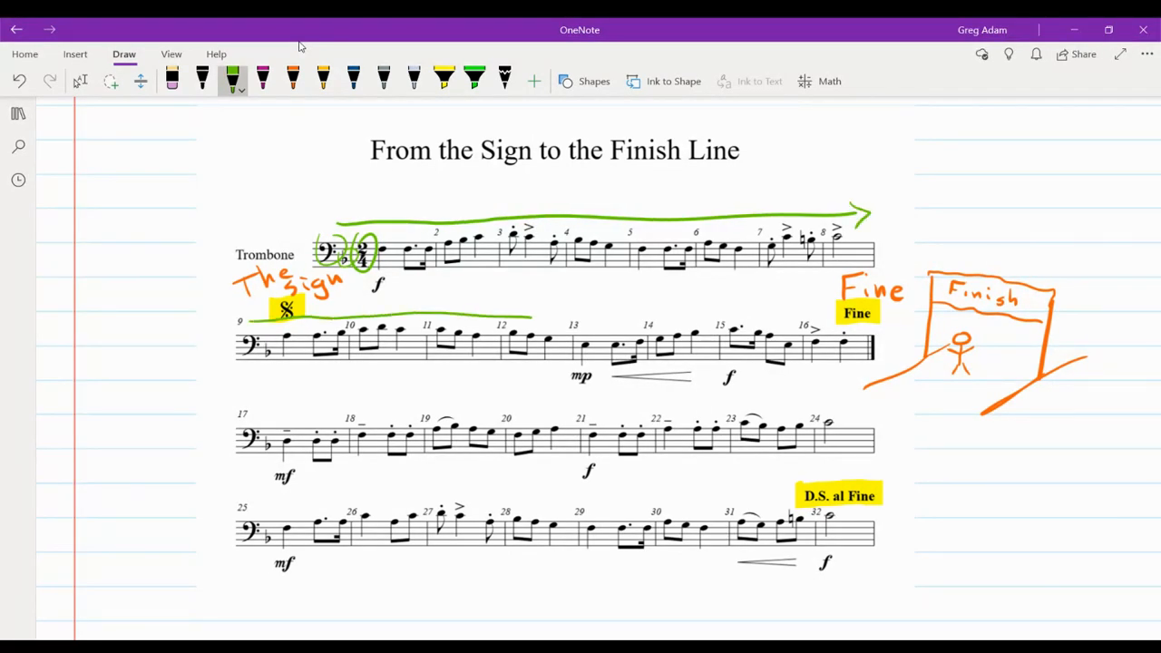
pyautogui.moveTo(299, 312); pyautogui.dragTo(831, 312)
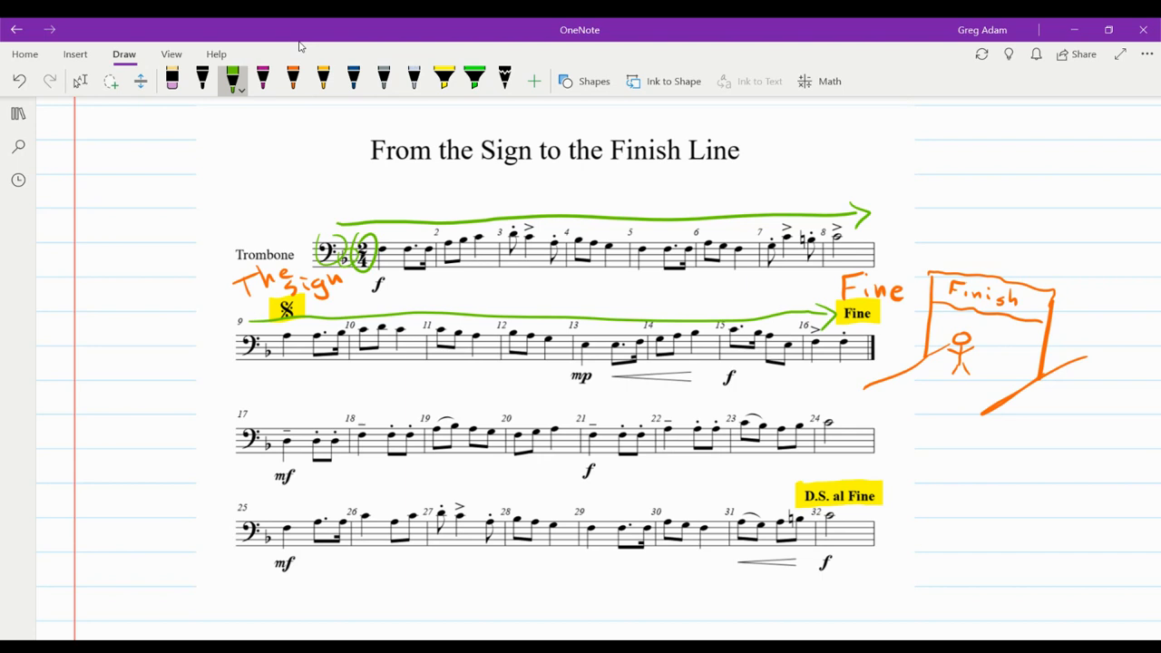
pyautogui.moveTo(245, 410); pyautogui.dragTo(577, 414)
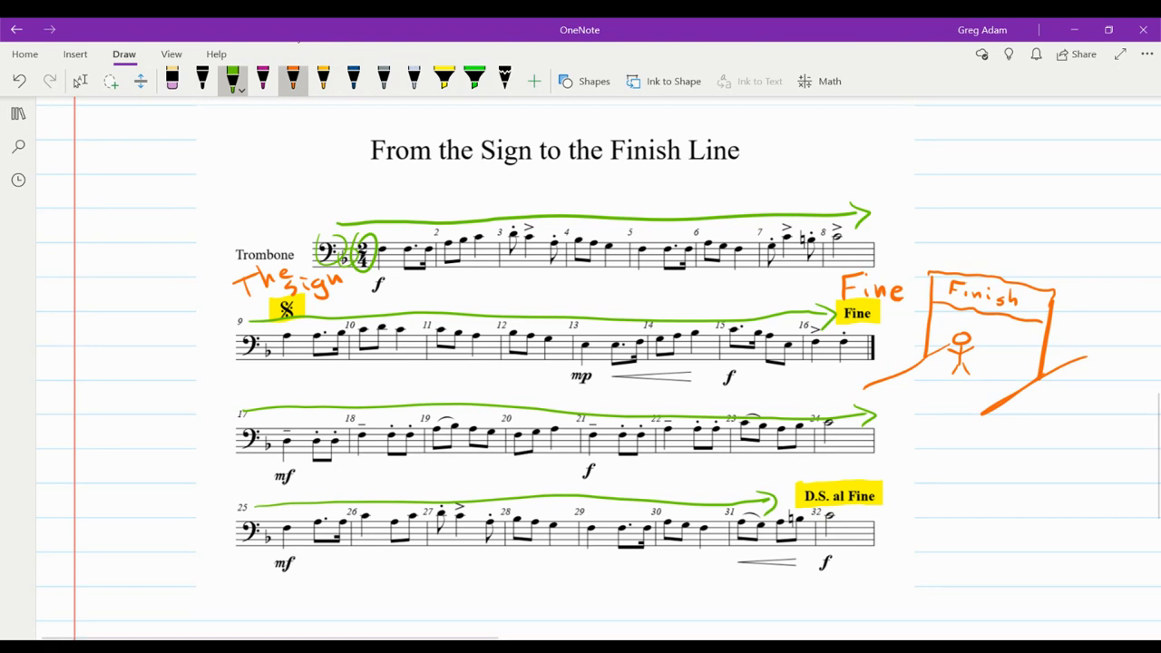
pyautogui.click(323, 80)
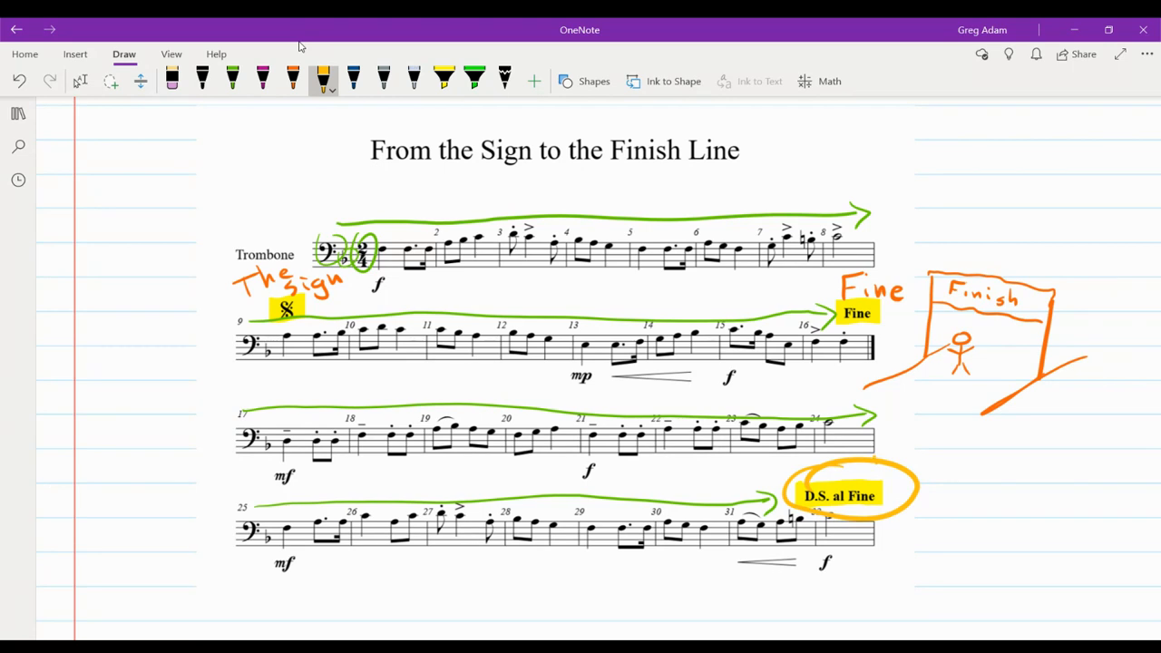
# Circle D.S. al Fine in orange with an arrow arcing back up to the sign.
pyautogui.moveTo(348, 238); pyautogui.dragTo(871, 463)
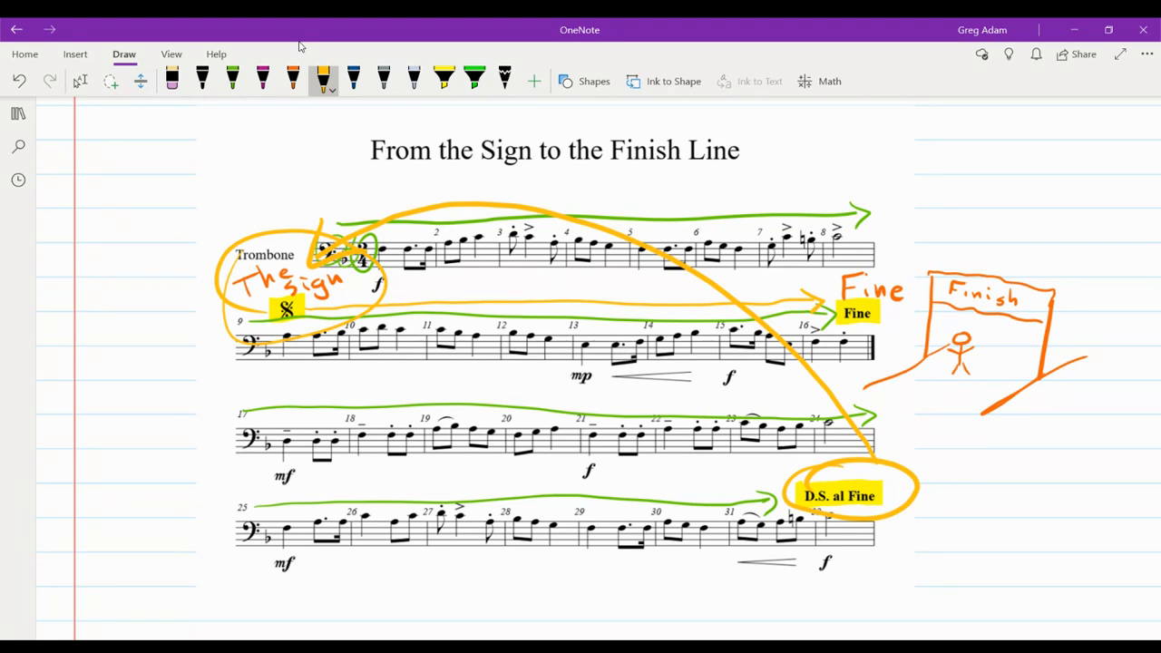
pyautogui.moveTo(67, 251)
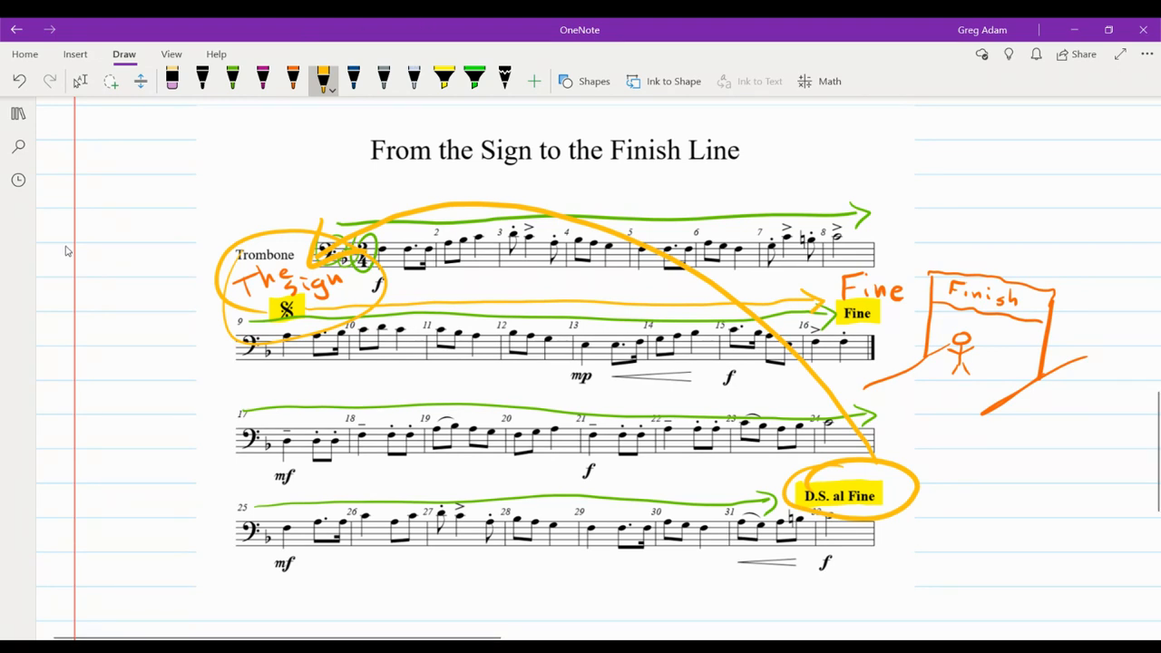
pyautogui.scroll(-3)
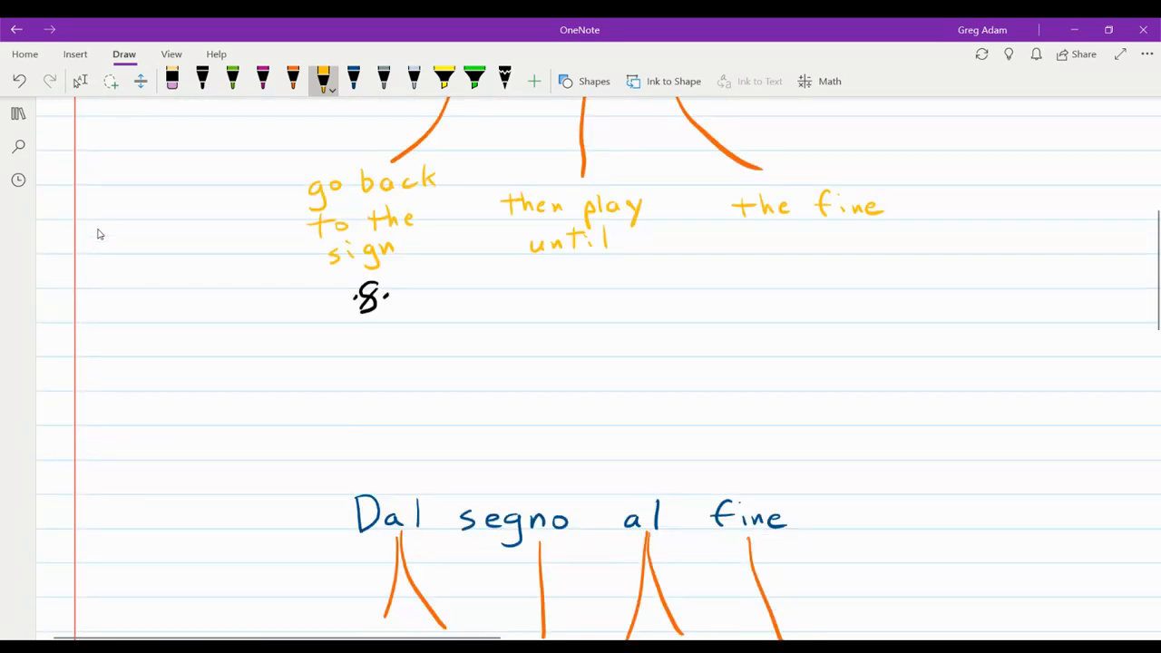
# Box 'go back to the sign' and 'then play until' in grey, then scroll back to the score.
pyautogui.scroll(-3)
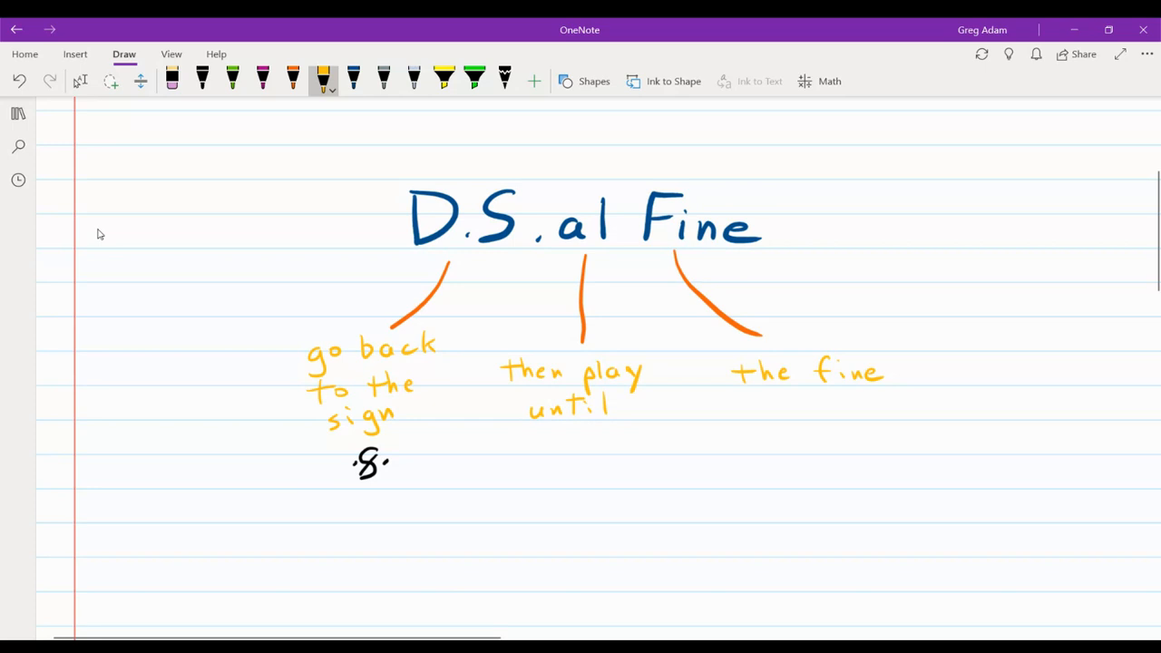
pyautogui.click(385, 80)
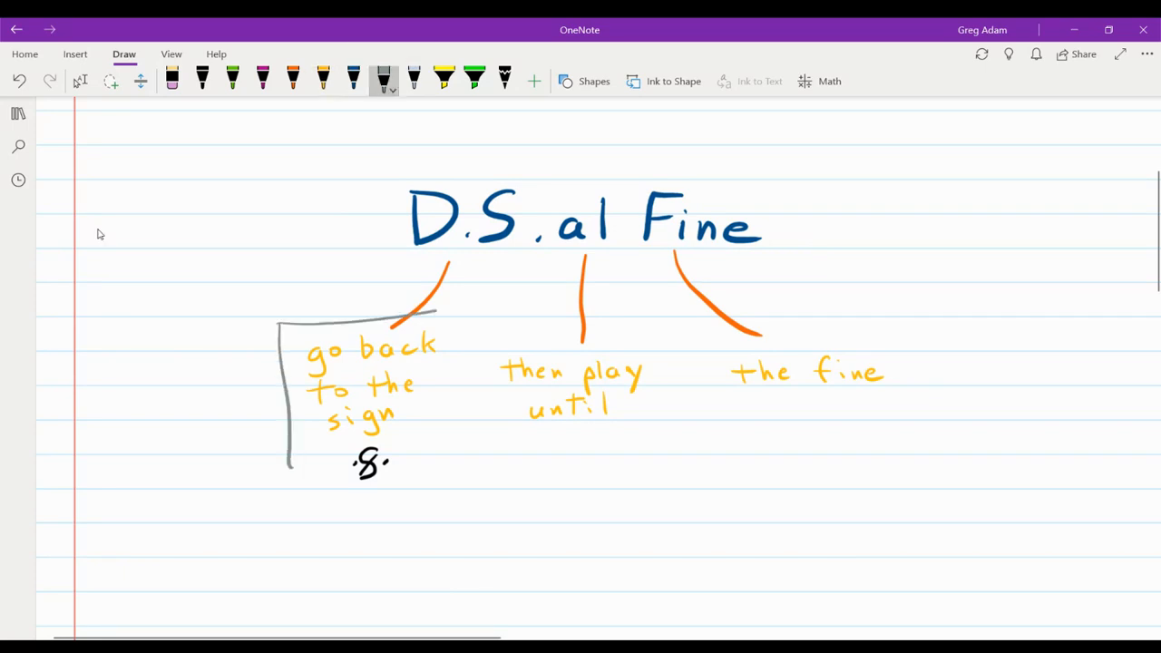
pyautogui.moveTo(282, 323); pyautogui.dragTo(472, 505)
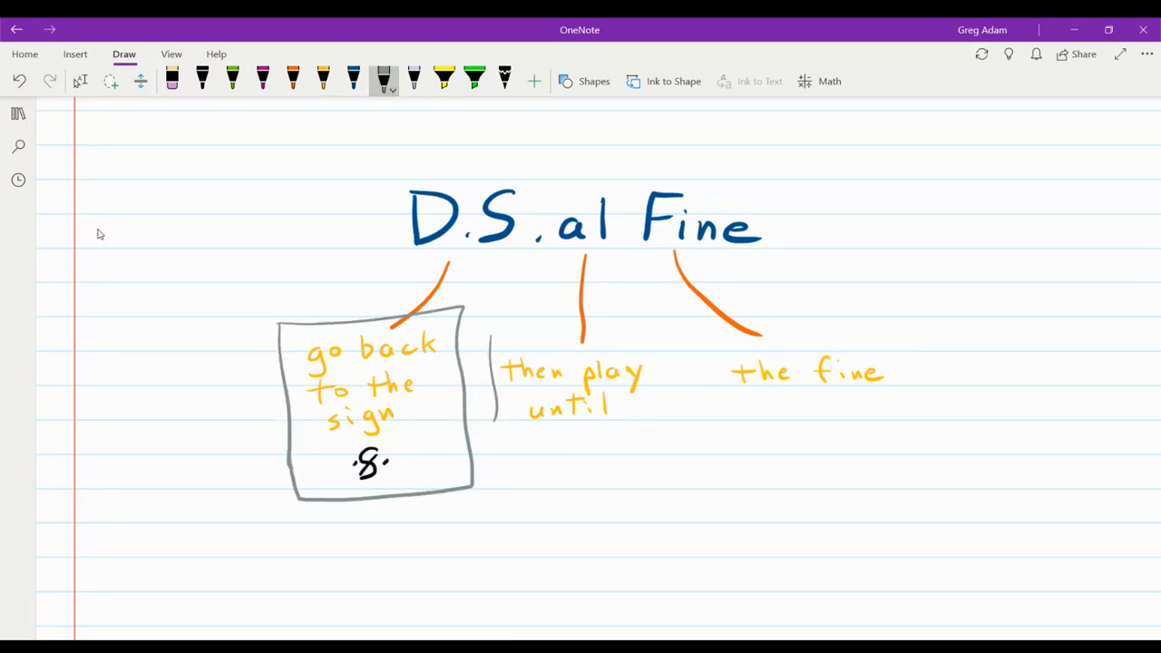
pyautogui.moveTo(490, 341); pyautogui.dragTo(663, 453)
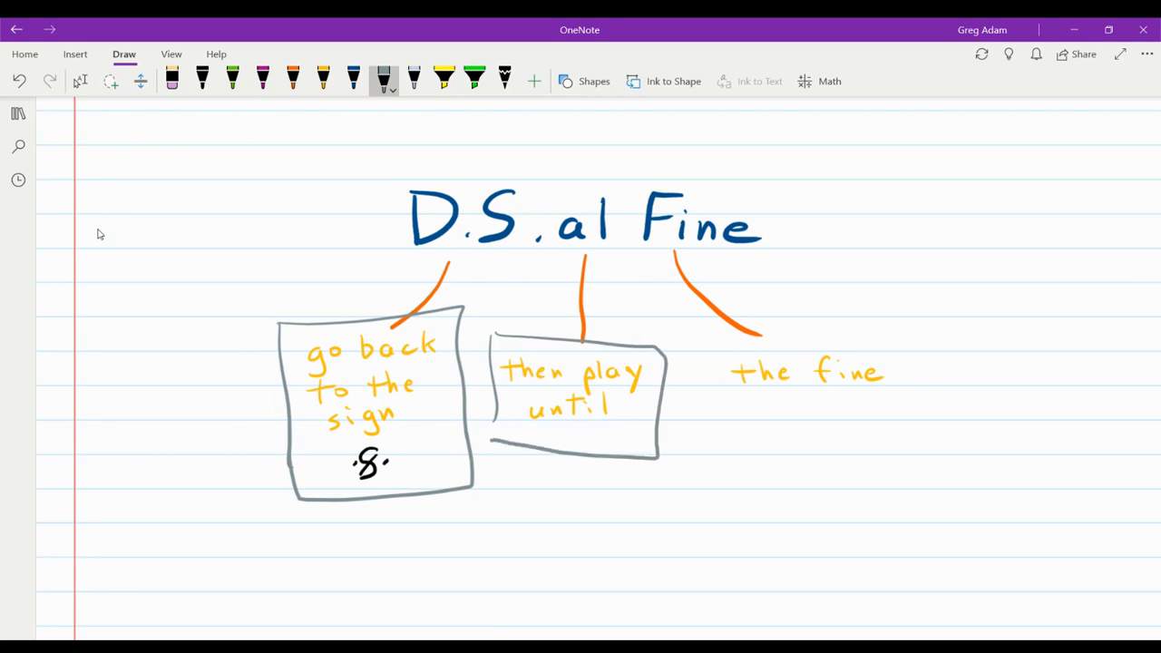
pyautogui.moveTo(723, 336); pyautogui.dragTo(911, 426)
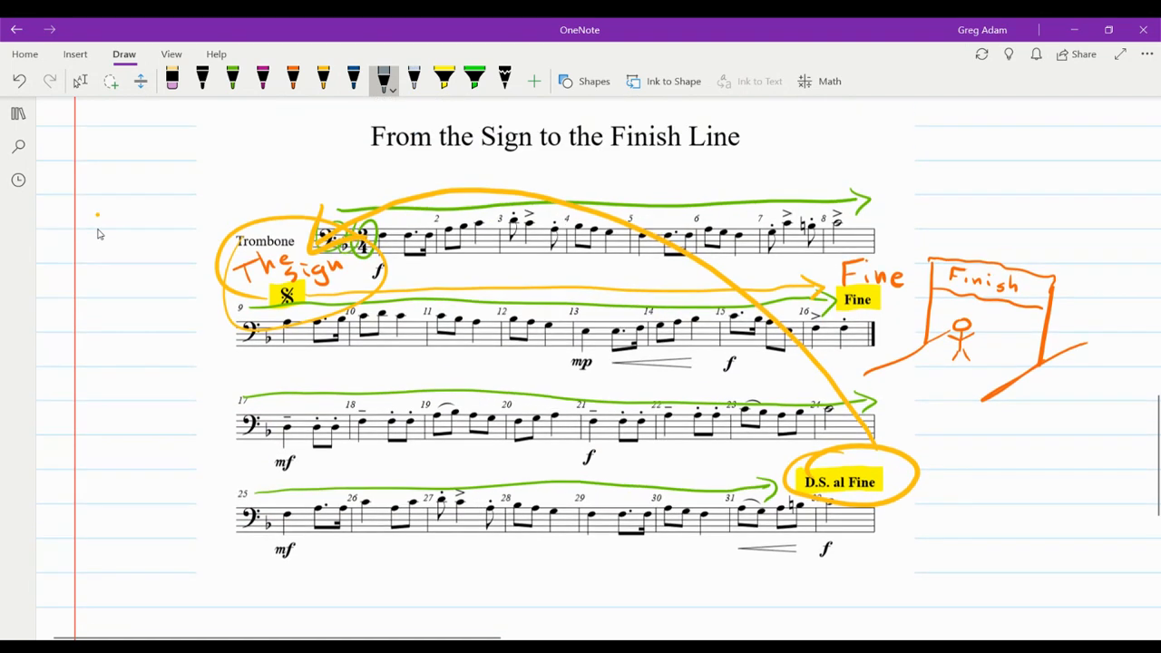
pyautogui.scroll(-3)
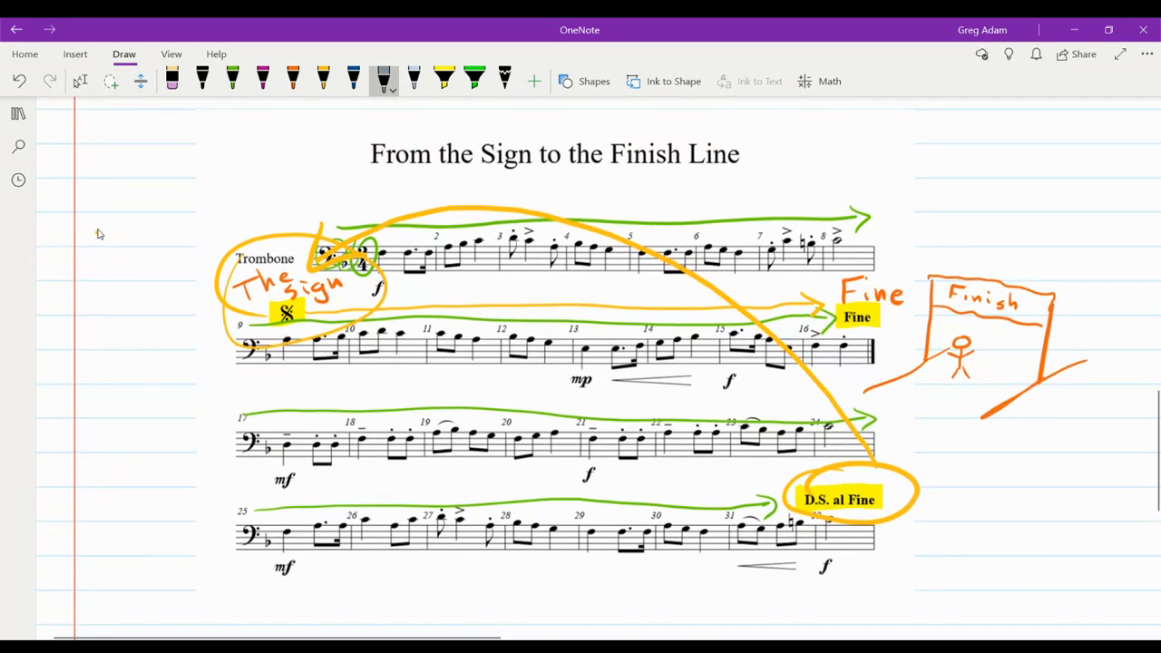